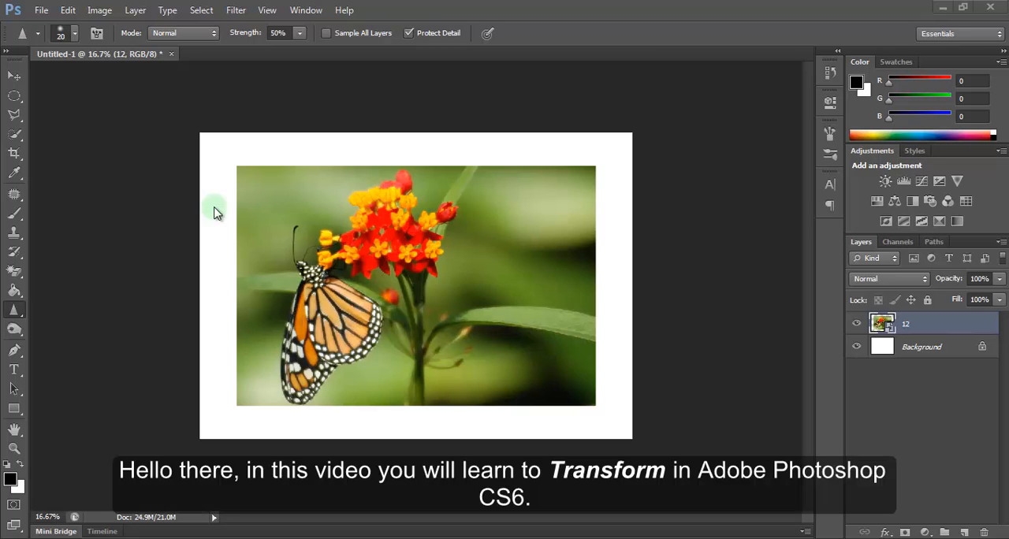
pyautogui.moveTo(291, 254)
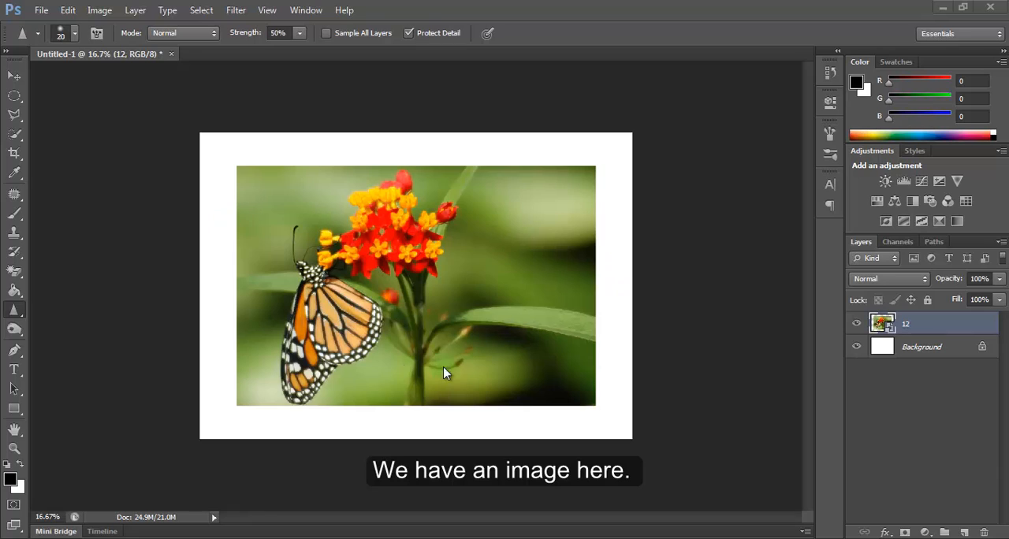
pyautogui.moveTo(355, 274)
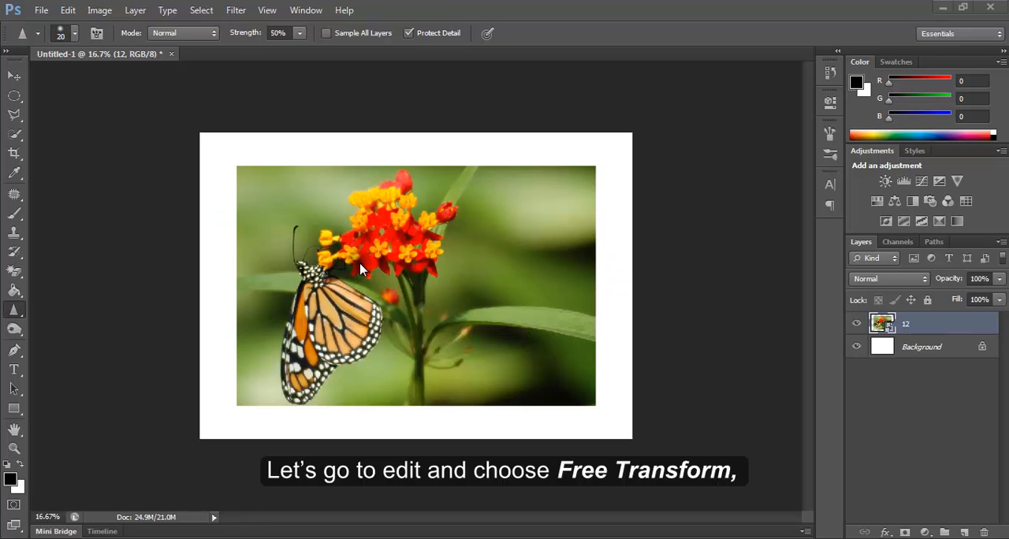
pyautogui.moveTo(68, 9)
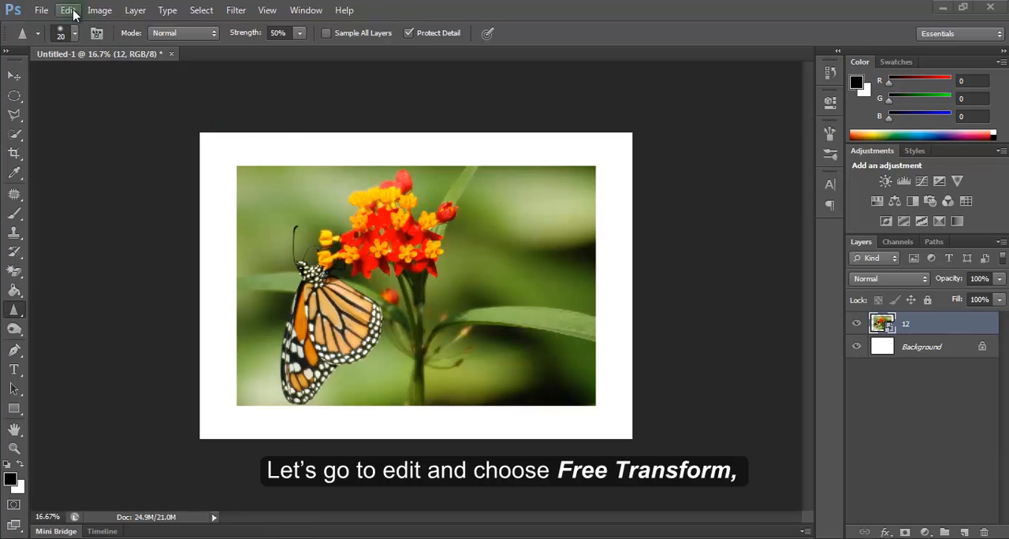
# Open the Edit menu to reach the Free Transform command
pyautogui.click(66, 10)
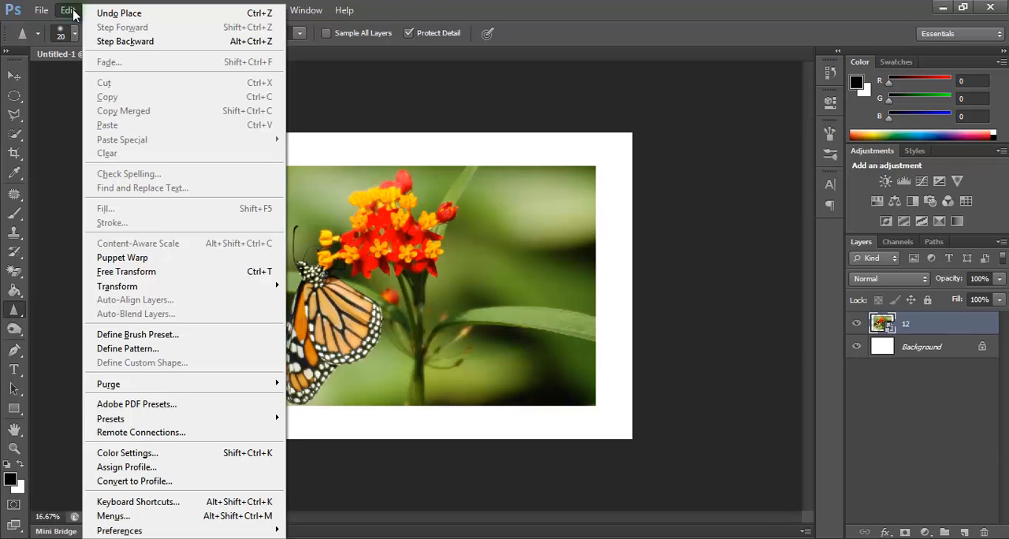
pyautogui.moveTo(157, 274)
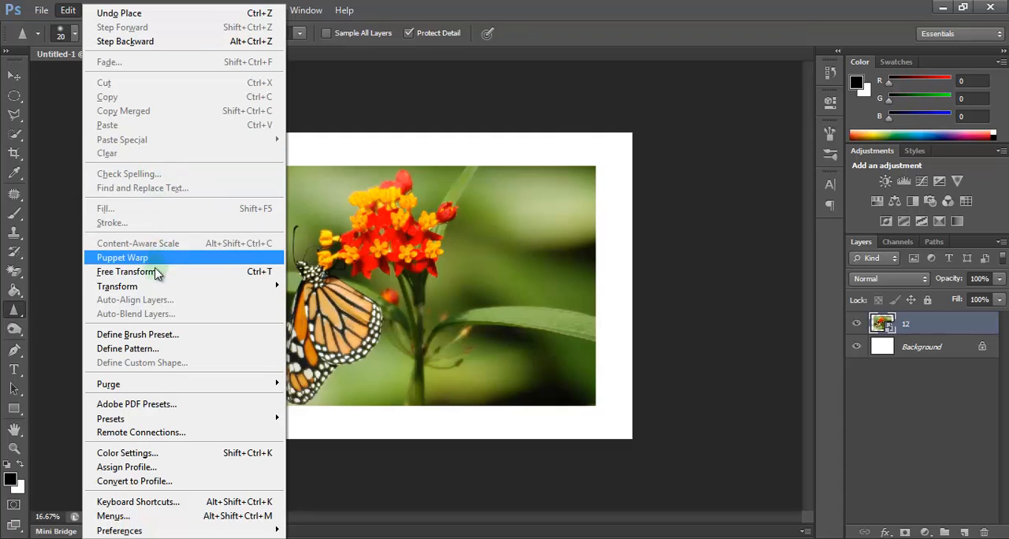
pyautogui.moveTo(126, 271)
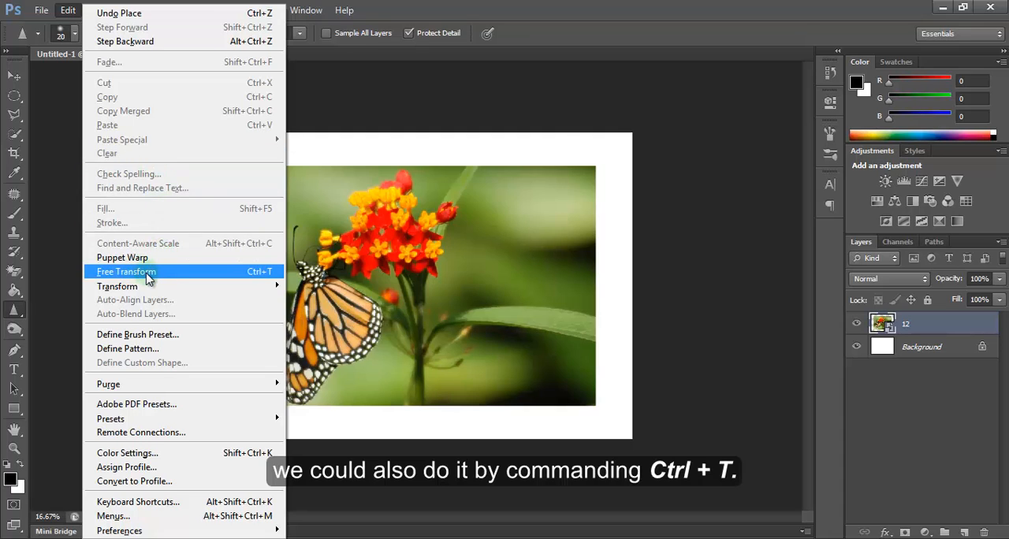
pyautogui.moveTo(256, 277)
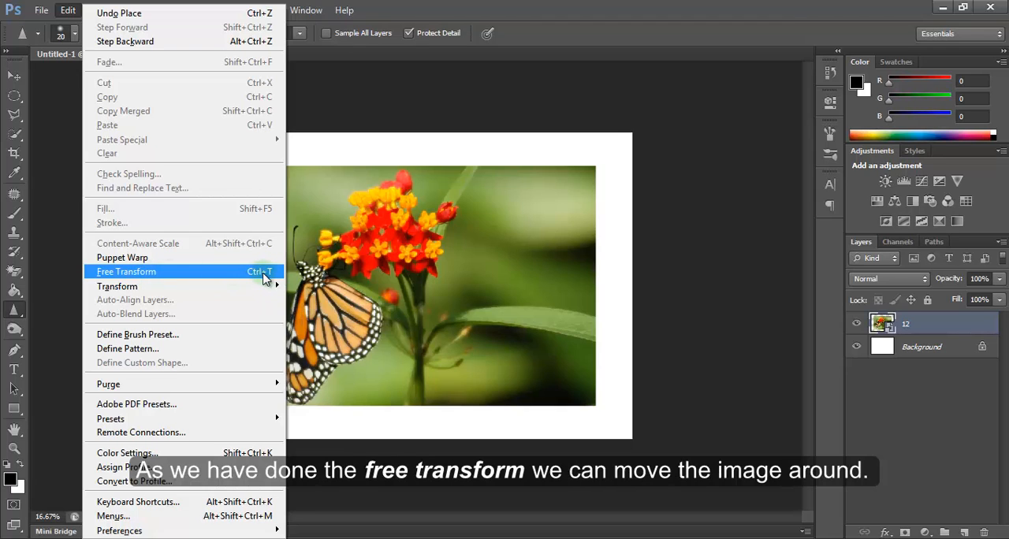
# Start Free Transform on the butterfly photo and nudge it around near the canvas centre
pyautogui.click(126, 271)
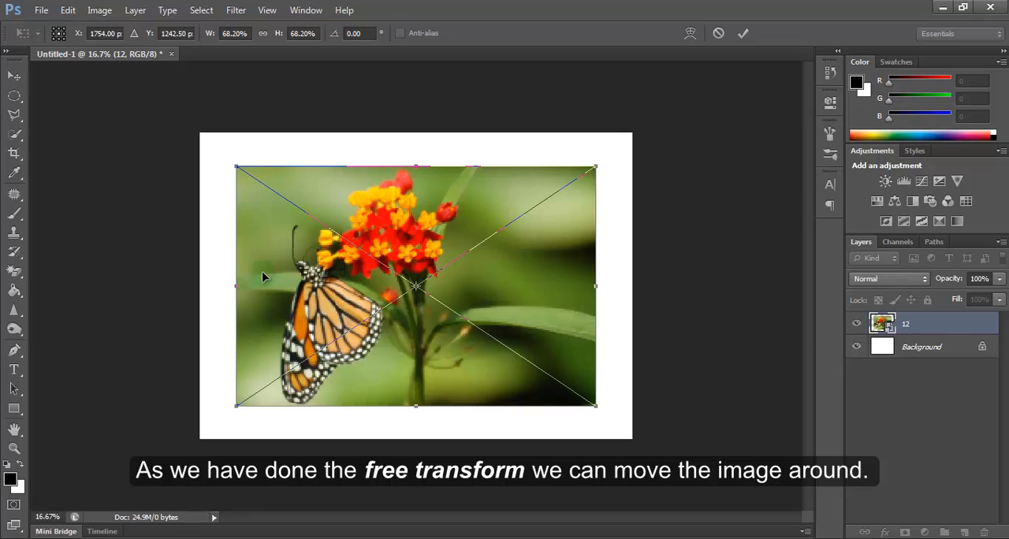
pyautogui.moveTo(375, 237)
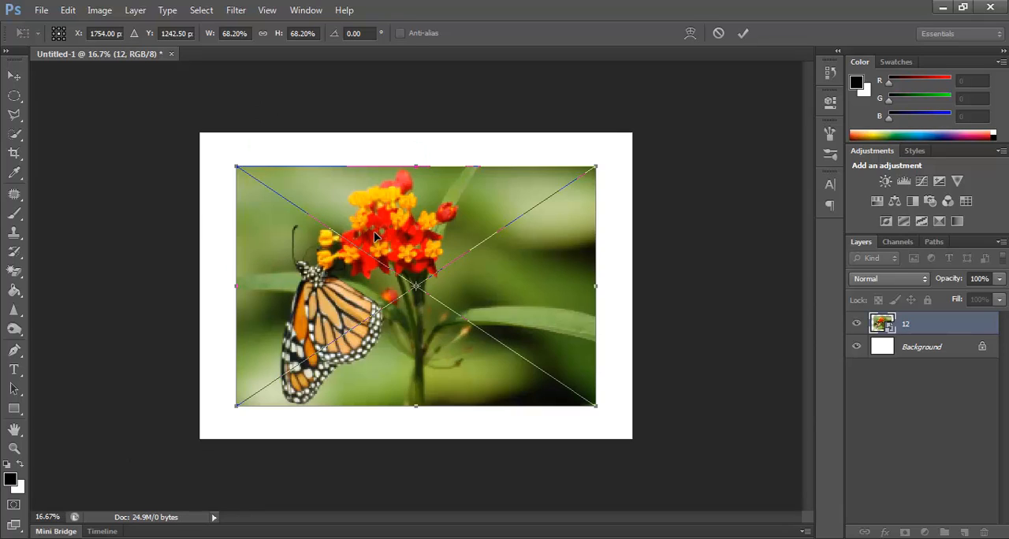
pyautogui.moveTo(397, 275)
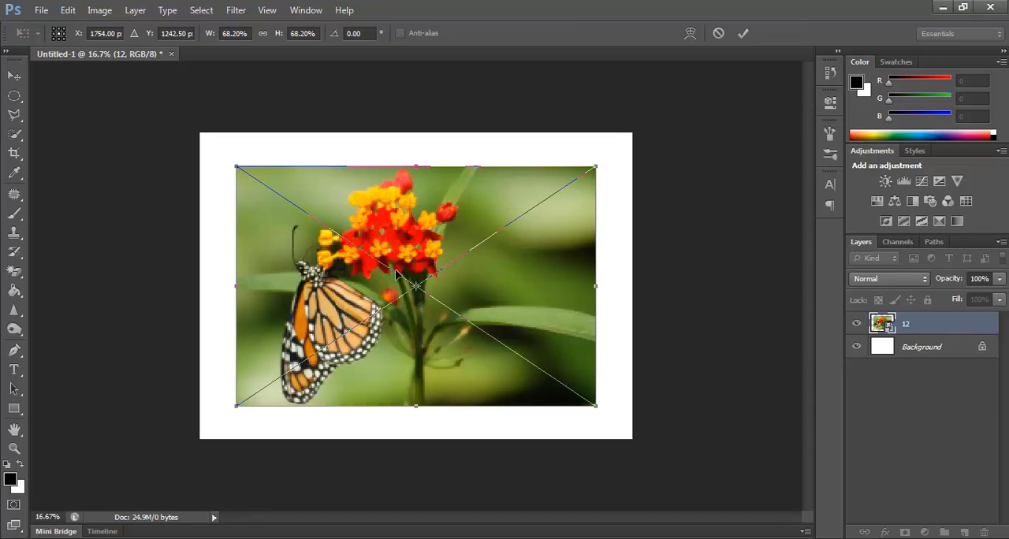
pyautogui.moveTo(417, 287); pyautogui.dragTo(407, 290)
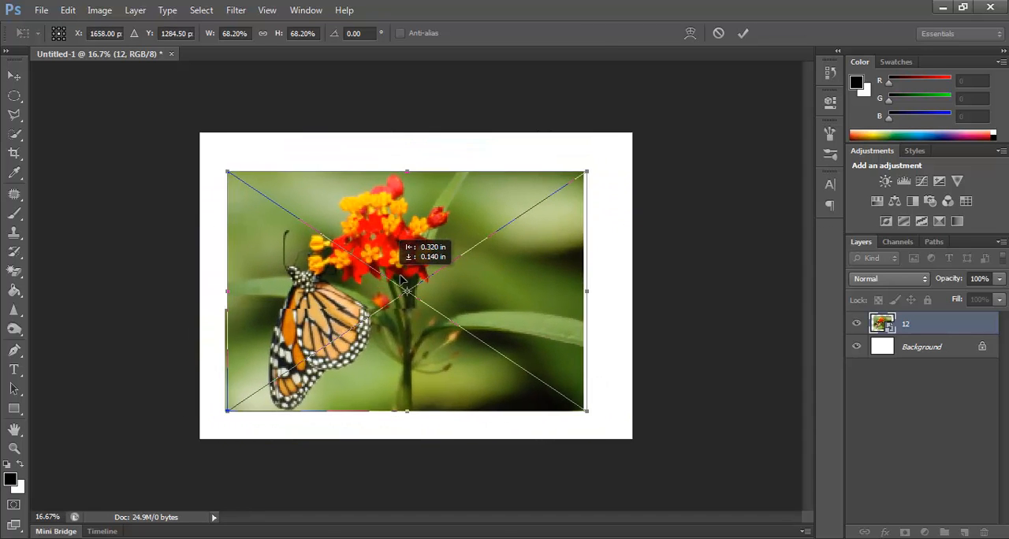
pyautogui.moveTo(406, 291); pyautogui.dragTo(424, 284)
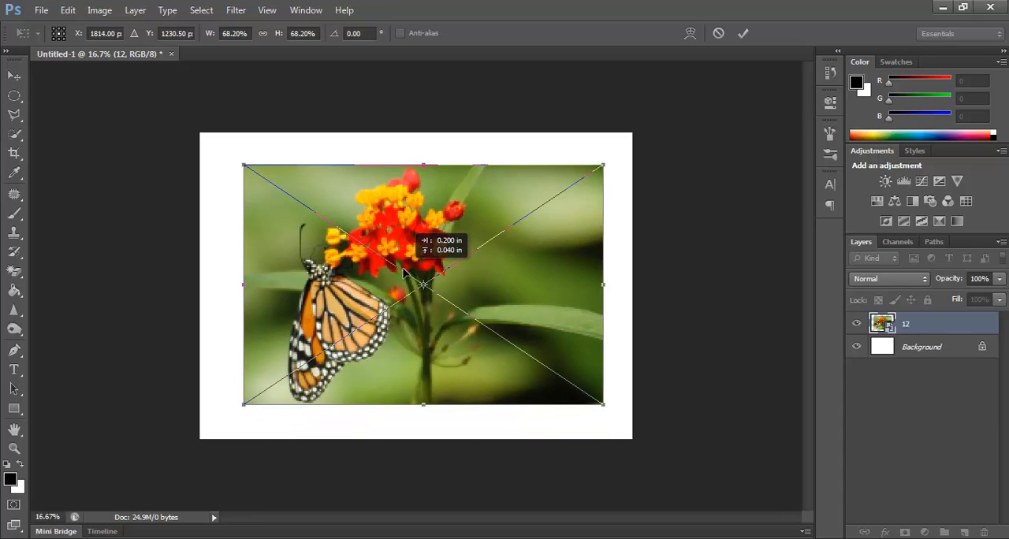
pyautogui.moveTo(402, 272); pyautogui.dragTo(394, 271)
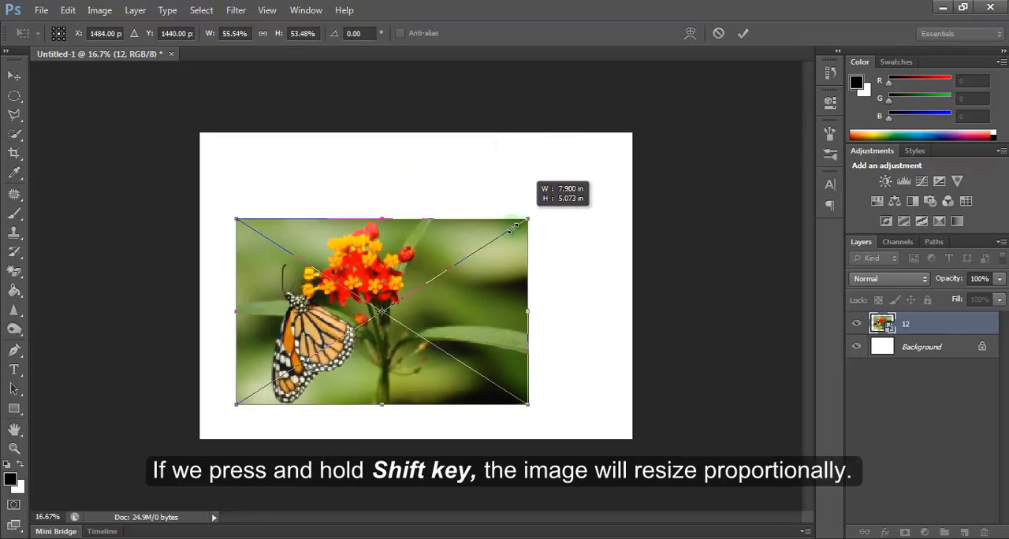
# Shift-scale the butterfly photo from its corner, shrinking and enlarging it to nearly fill the canvas
pyautogui.moveTo(527, 219); pyautogui.dragTo(519, 237)
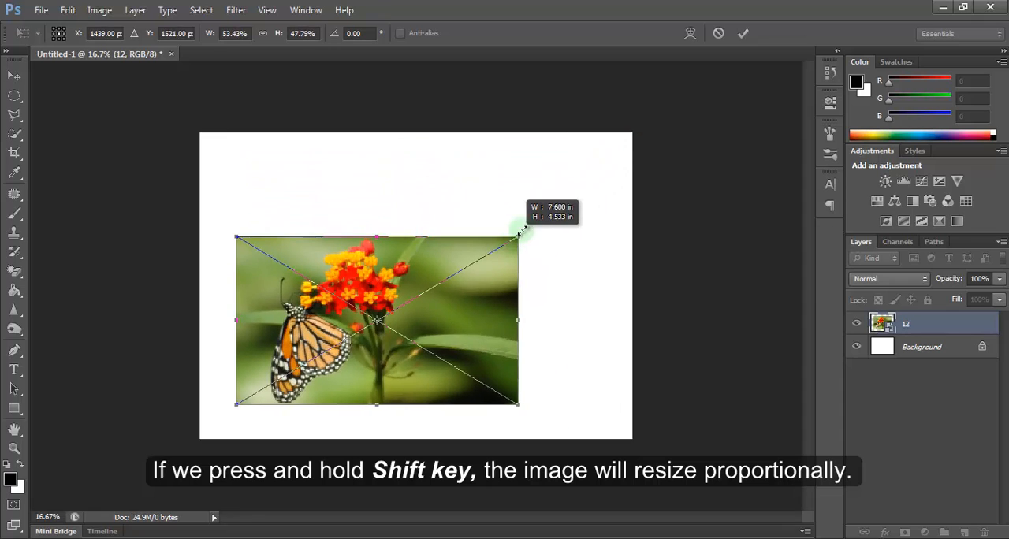
pyautogui.moveTo(519, 238); pyautogui.dragTo(591, 180)
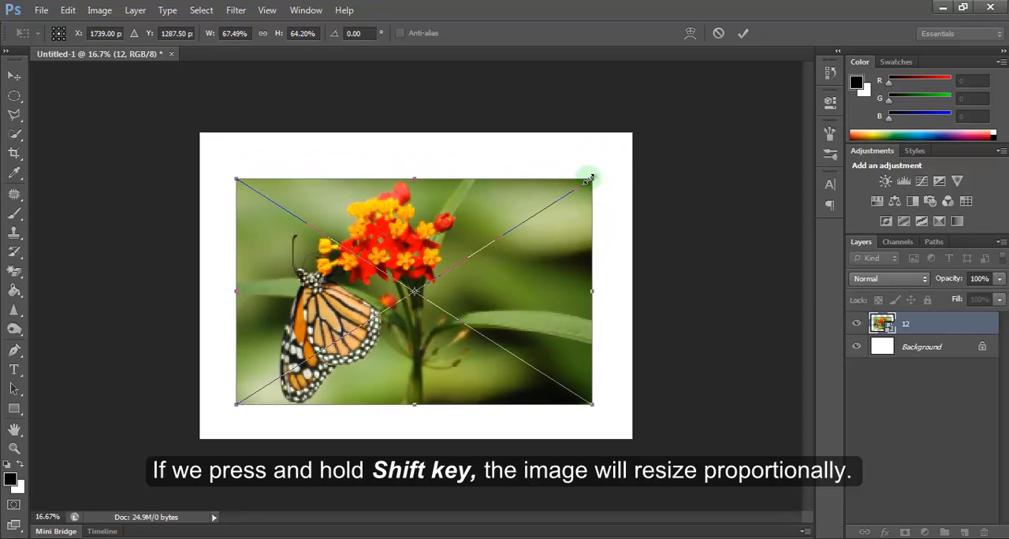
pyautogui.moveTo(587, 180); pyautogui.dragTo(486, 252)
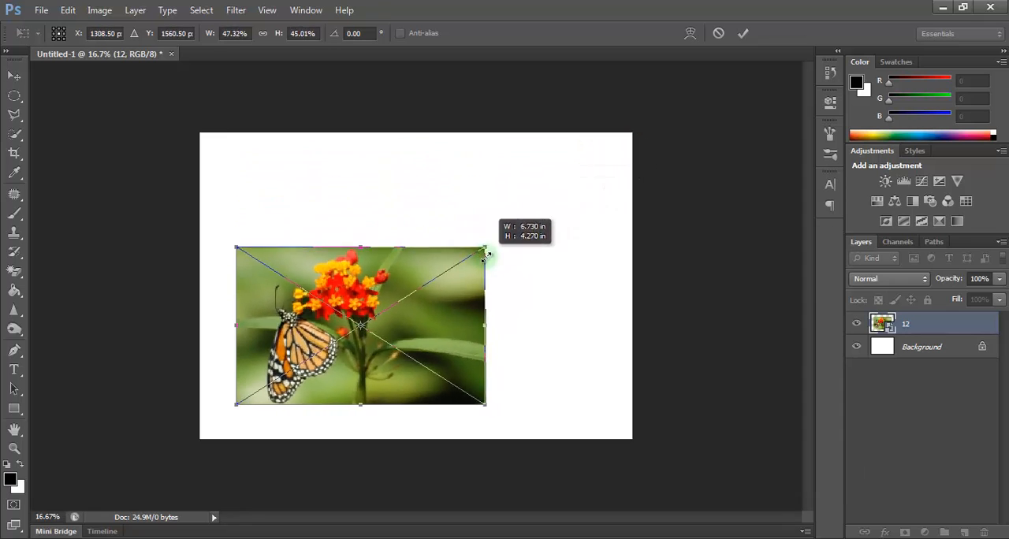
pyautogui.moveTo(486, 250); pyautogui.dragTo(596, 175)
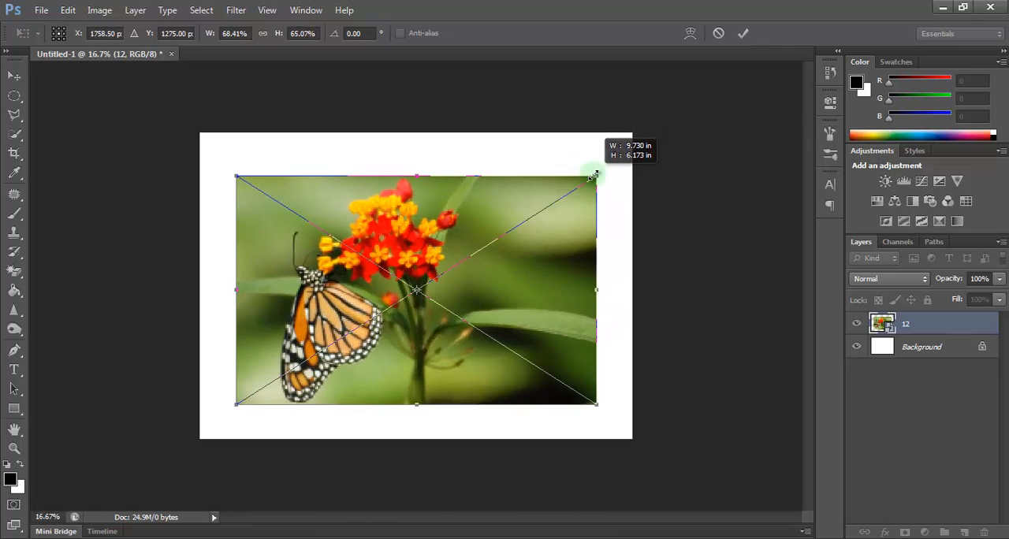
pyautogui.moveTo(593, 175); pyautogui.dragTo(599, 167)
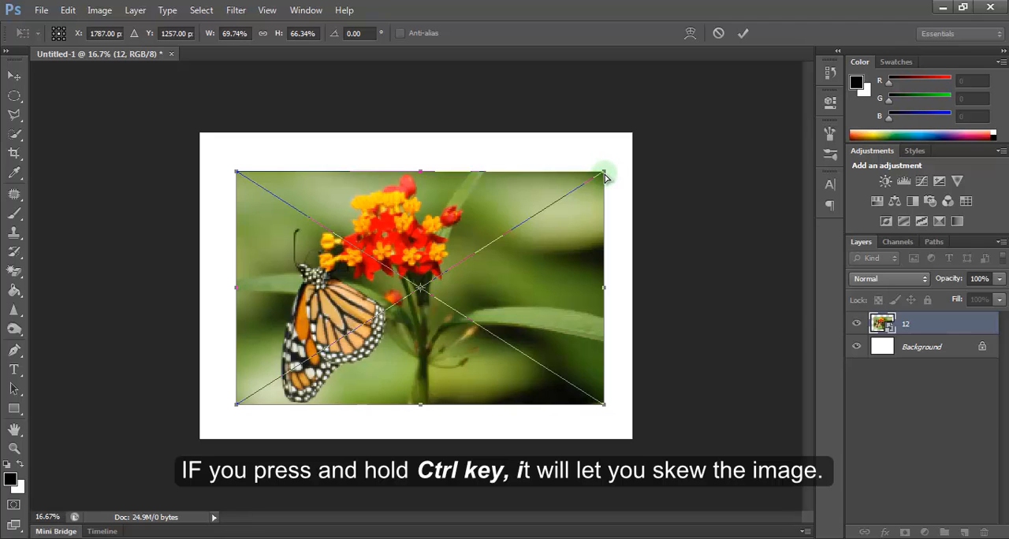
# Ctrl-drag the top-right corner to skew and distort the photo into slanted wedge shapes
pyautogui.moveTo(603, 173); pyautogui.dragTo(448, 203)
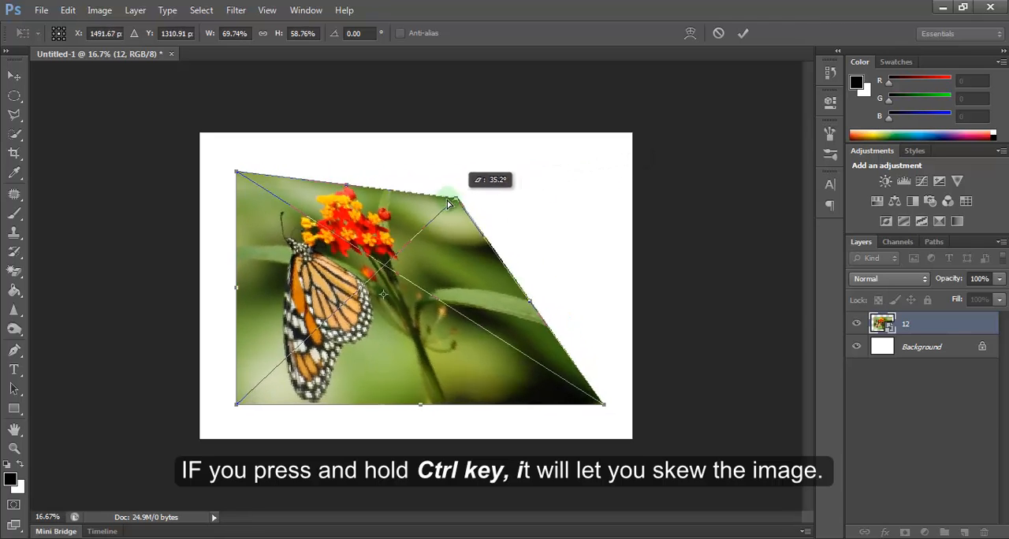
pyautogui.moveTo(449, 197); pyautogui.dragTo(555, 186)
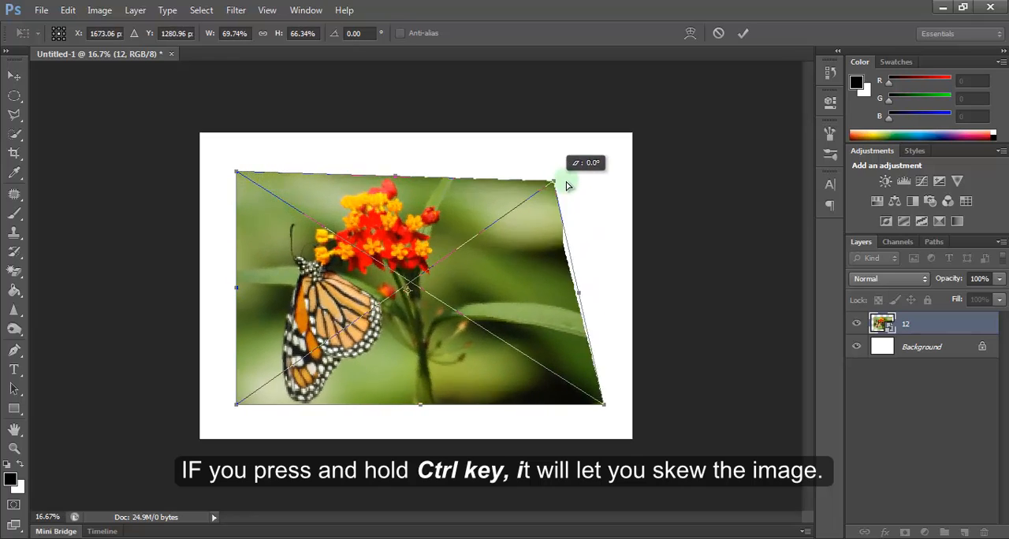
pyautogui.moveTo(552, 183); pyautogui.dragTo(506, 195)
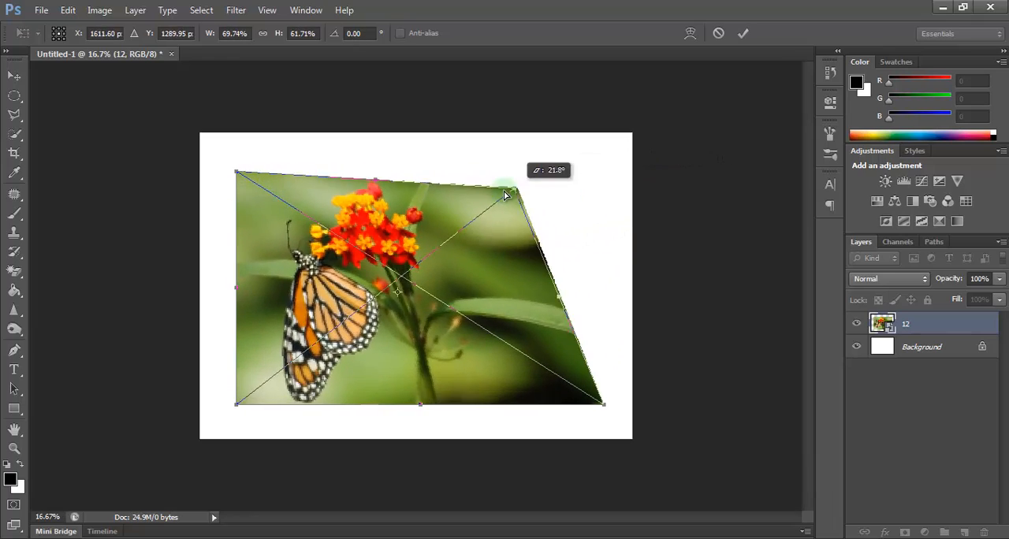
pyautogui.moveTo(507, 195); pyautogui.dragTo(482, 148)
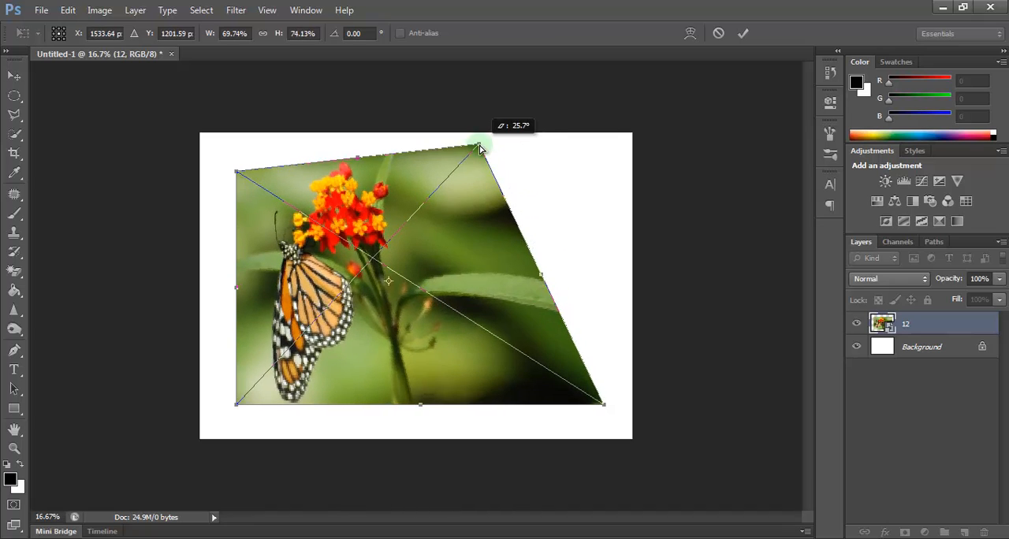
pyautogui.moveTo(480, 150); pyautogui.dragTo(602, 334)
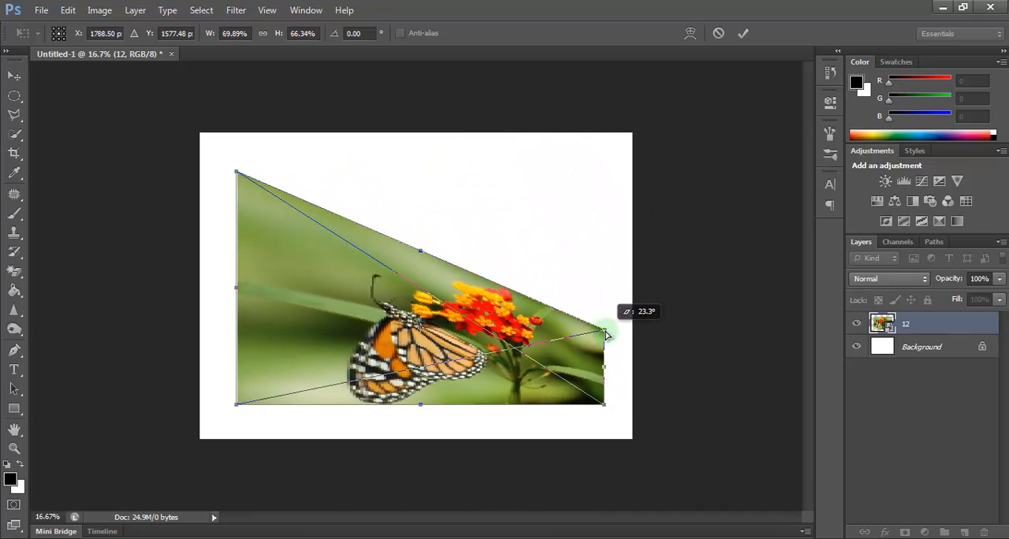
pyautogui.moveTo(606, 335); pyautogui.dragTo(621, 323)
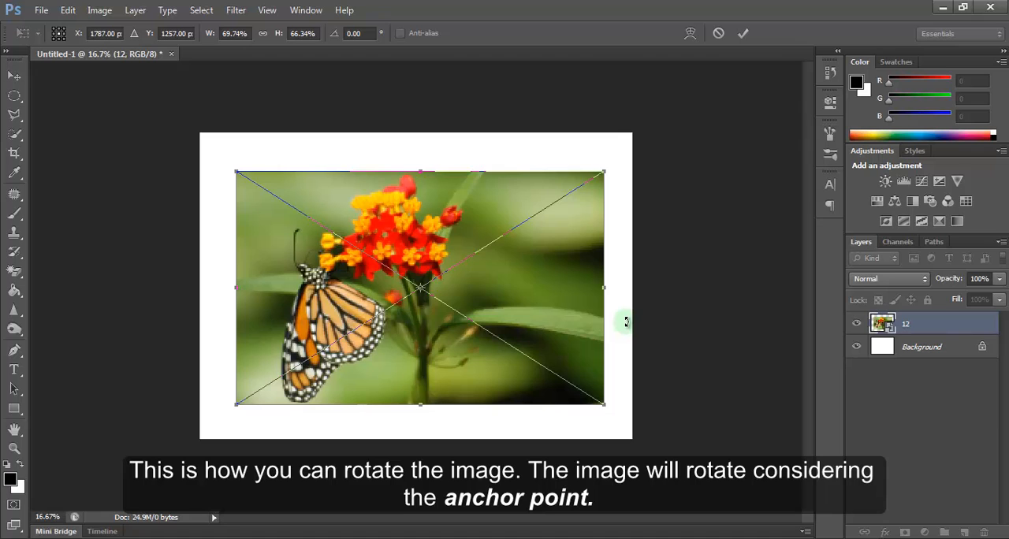
pyautogui.moveTo(612, 158)
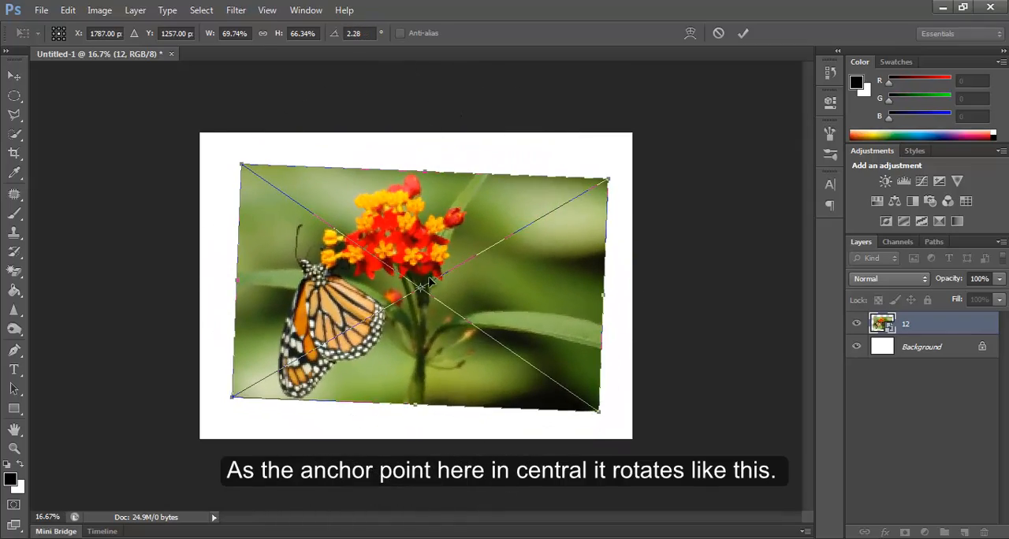
pyautogui.moveTo(529, 236)
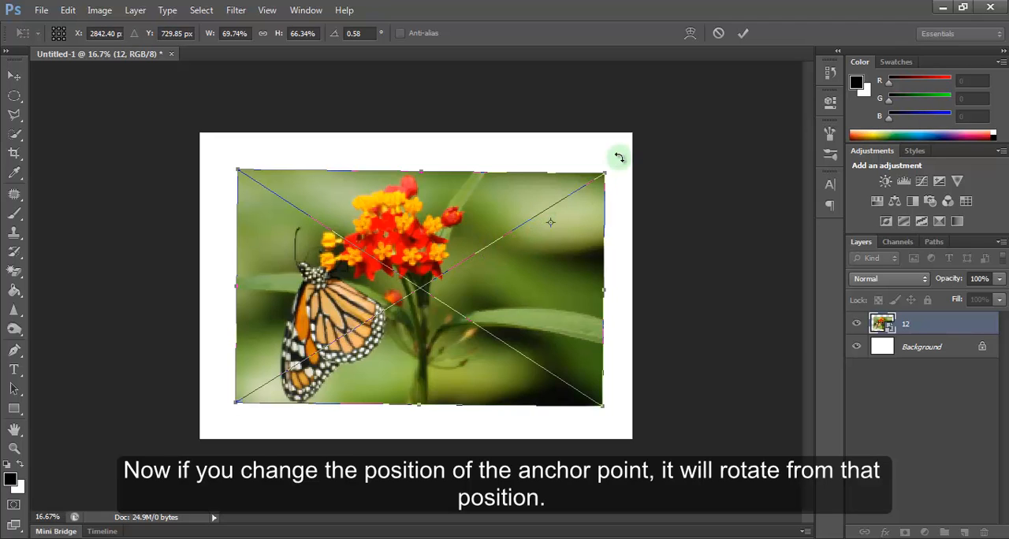
# Rotate the butterfly photo around its relocated reference point
pyautogui.moveTo(618, 156); pyautogui.dragTo(640, 345)
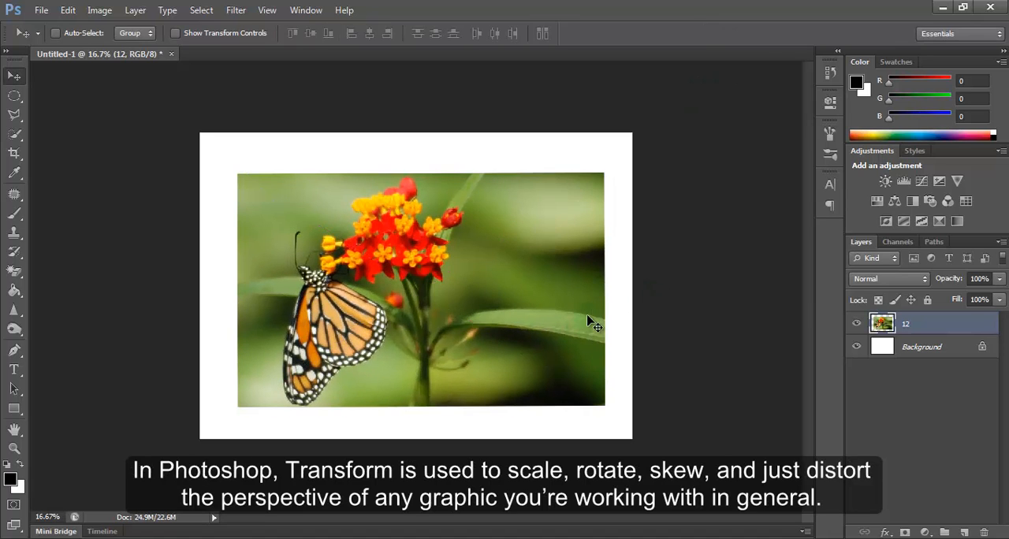
pyautogui.moveTo(611, 296)
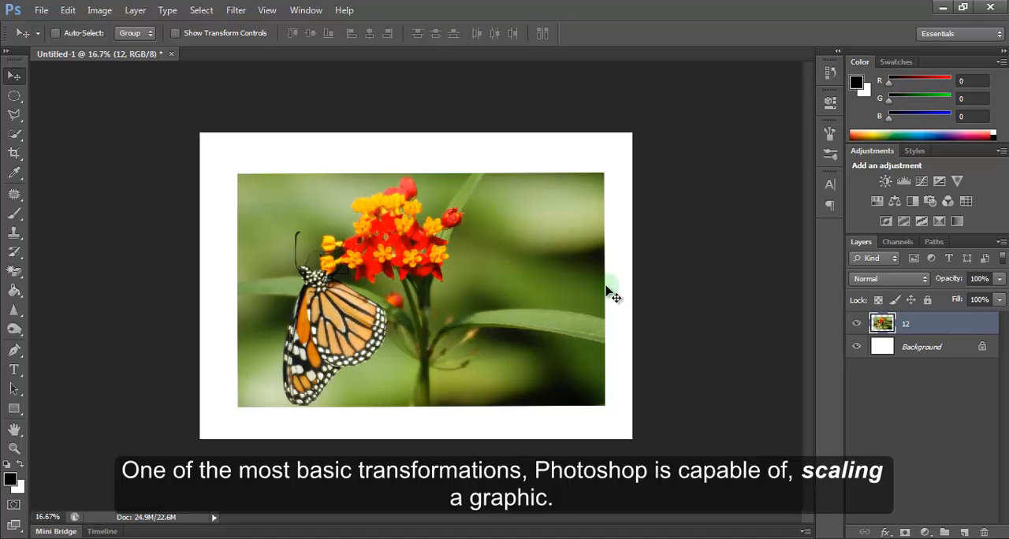
pyautogui.moveTo(347, 157)
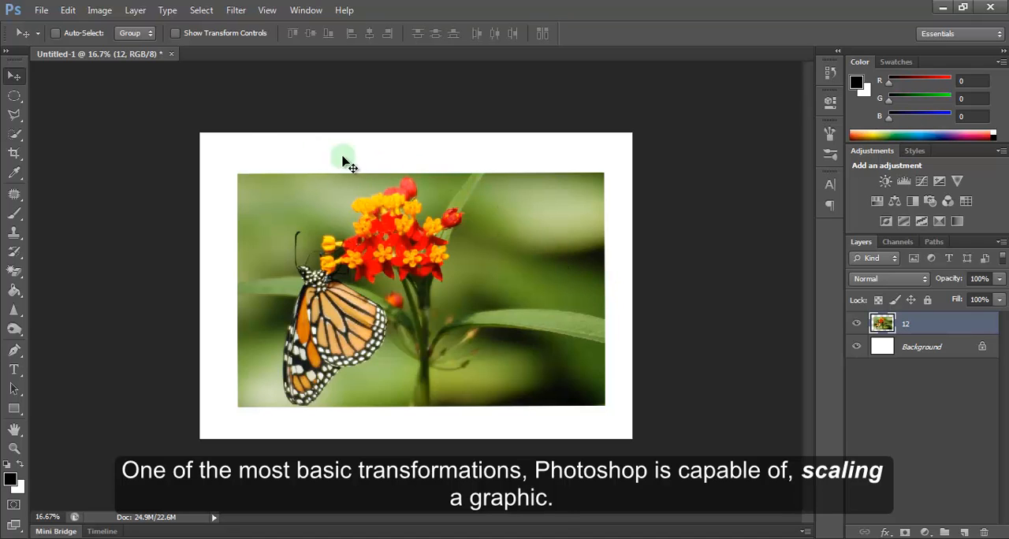
pyautogui.click(67, 9)
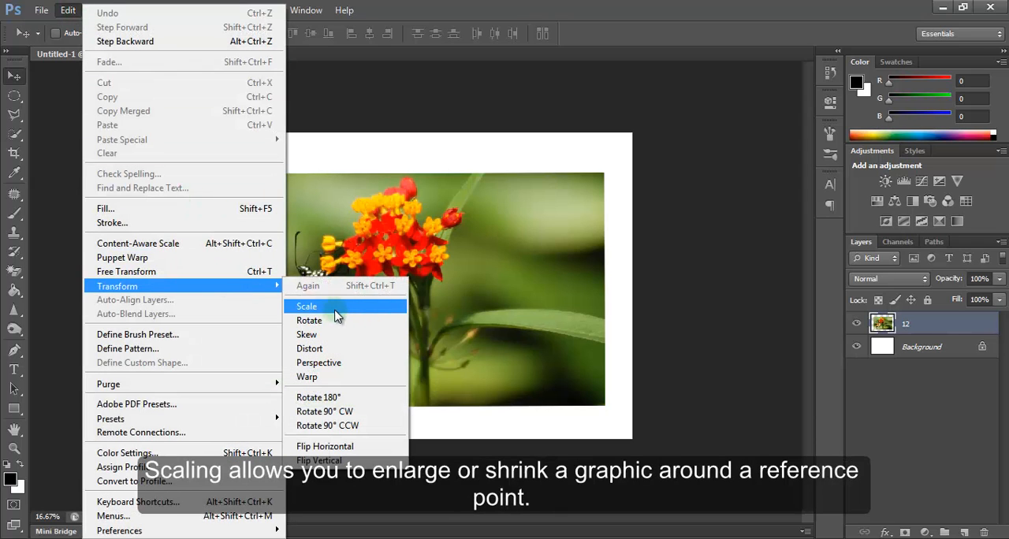
pyautogui.moveTo(315, 316)
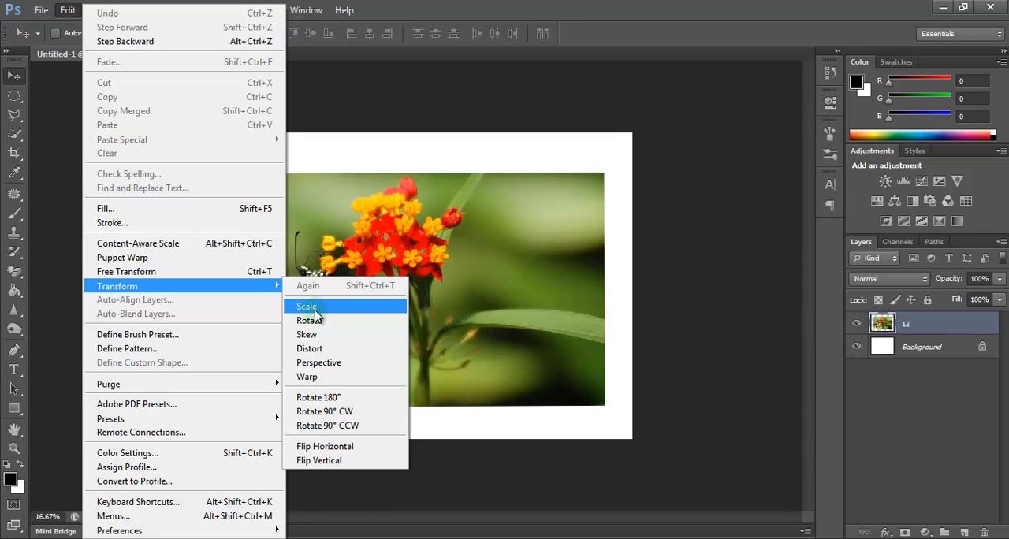
# Scale the photo from its corner and top edge, leaving it slightly taller, and apply the scaling
pyautogui.click(306, 305)
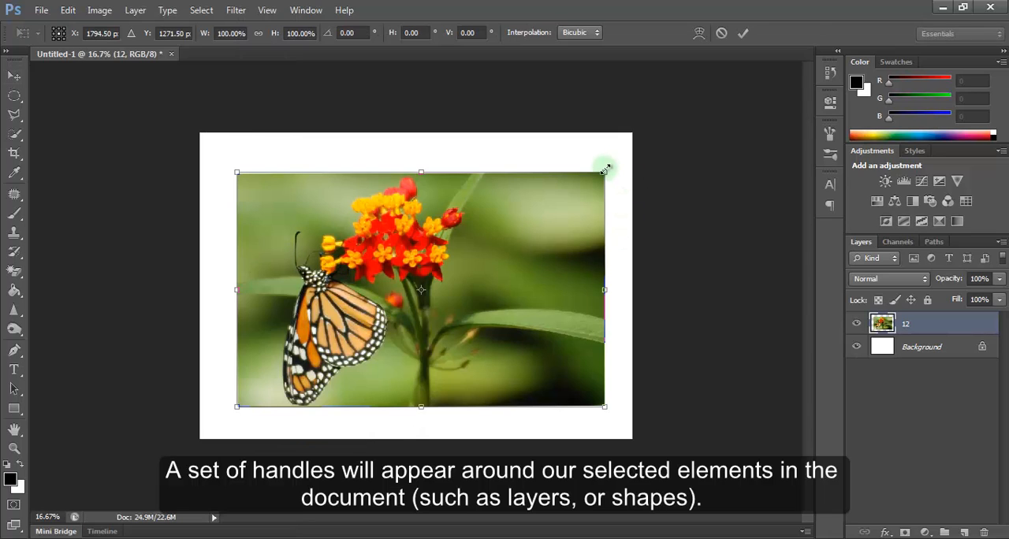
pyautogui.moveTo(604, 172); pyautogui.dragTo(568, 211)
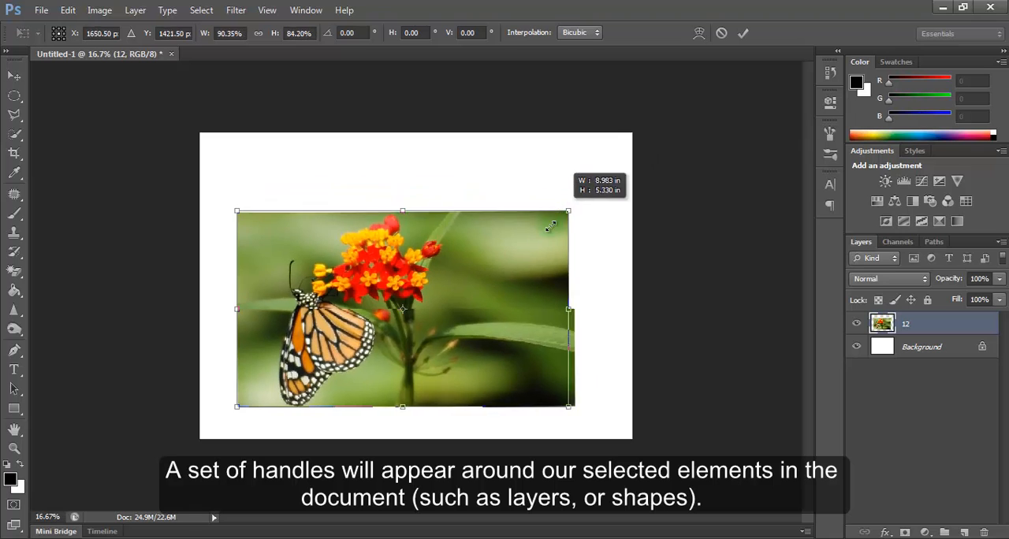
pyautogui.moveTo(568, 212); pyautogui.dragTo(619, 172)
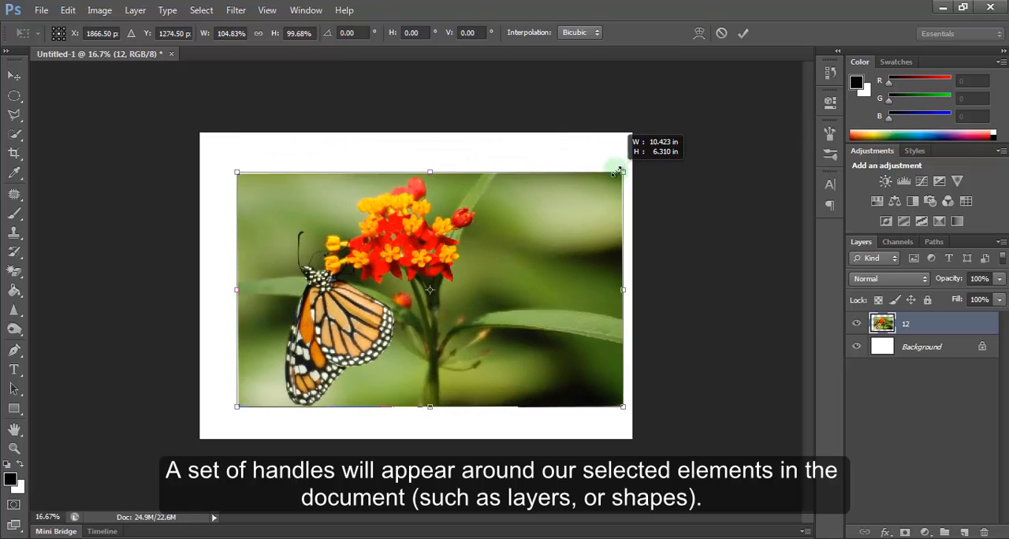
pyautogui.moveTo(428, 172); pyautogui.dragTo(421, 152)
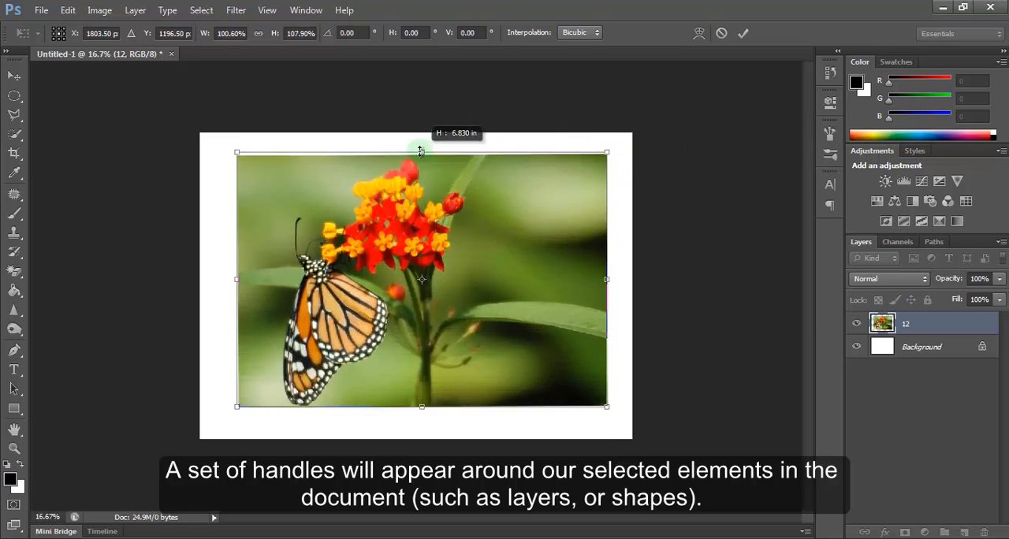
pyautogui.moveTo(421, 151); pyautogui.dragTo(421, 167)
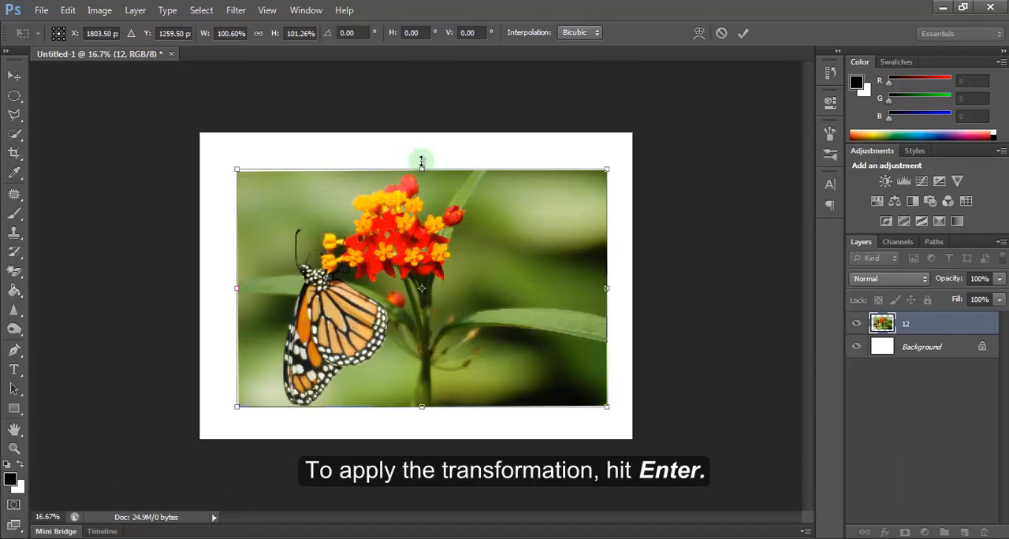
pyautogui.press('Return')
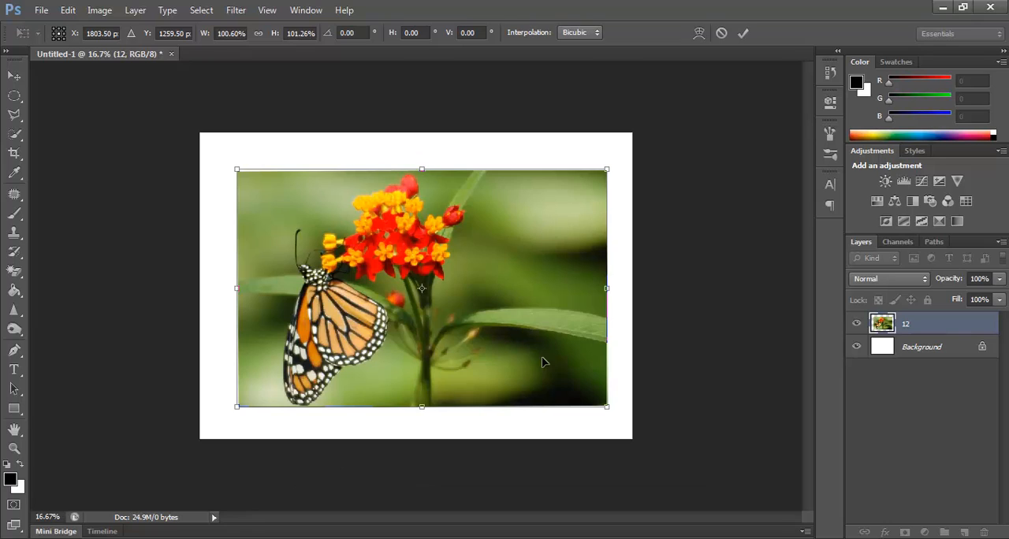
pyautogui.moveTo(481, 297)
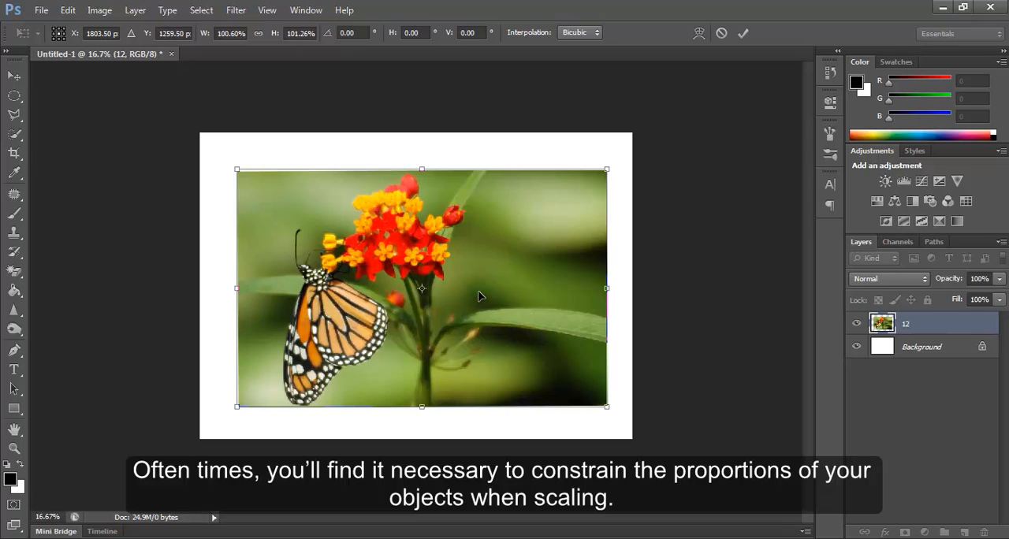
pyautogui.moveTo(607, 171)
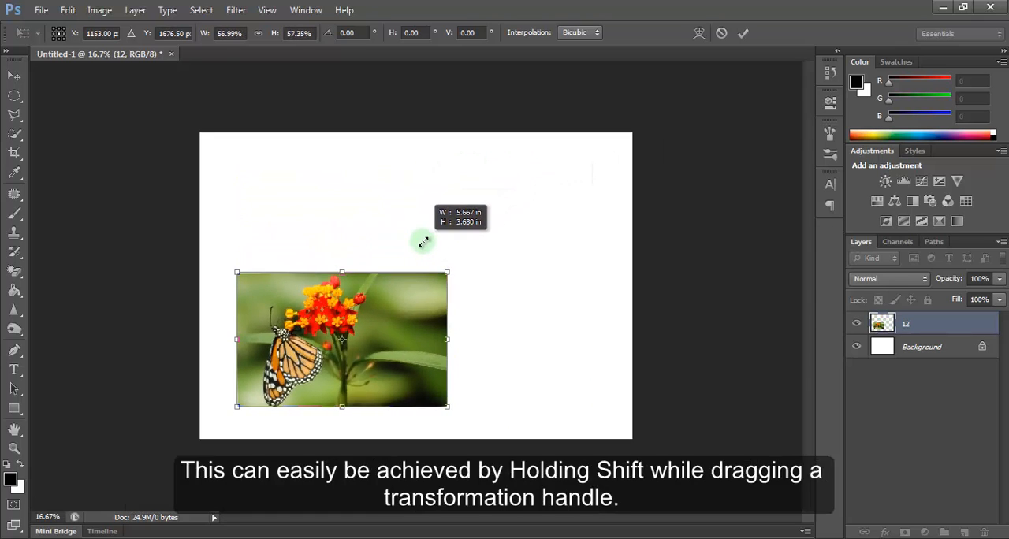
# Enlarge the shrunken photo proportionally and bring it back to about its original size
pyautogui.moveTo(447, 271); pyautogui.dragTo(580, 186)
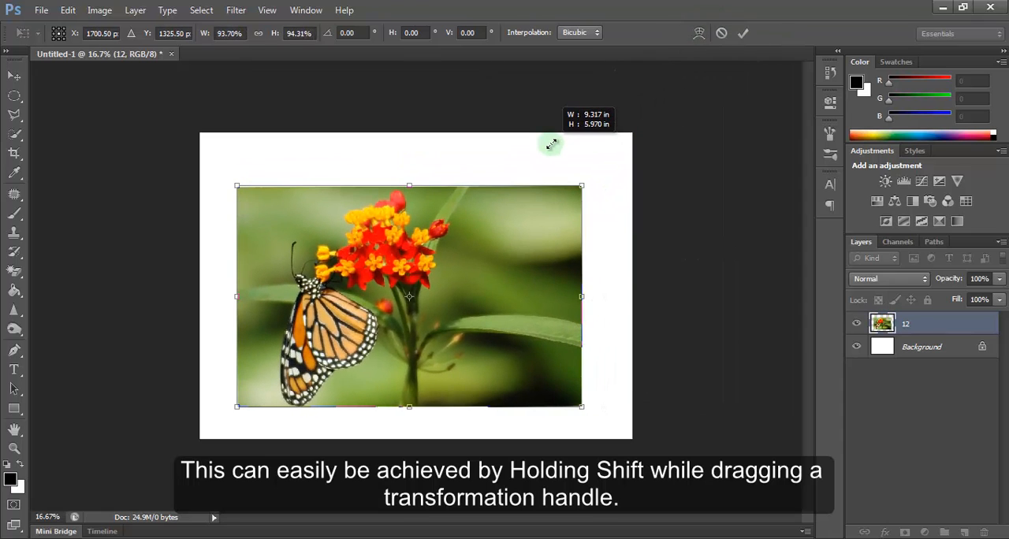
pyautogui.moveTo(551, 146); pyautogui.dragTo(560, 140)
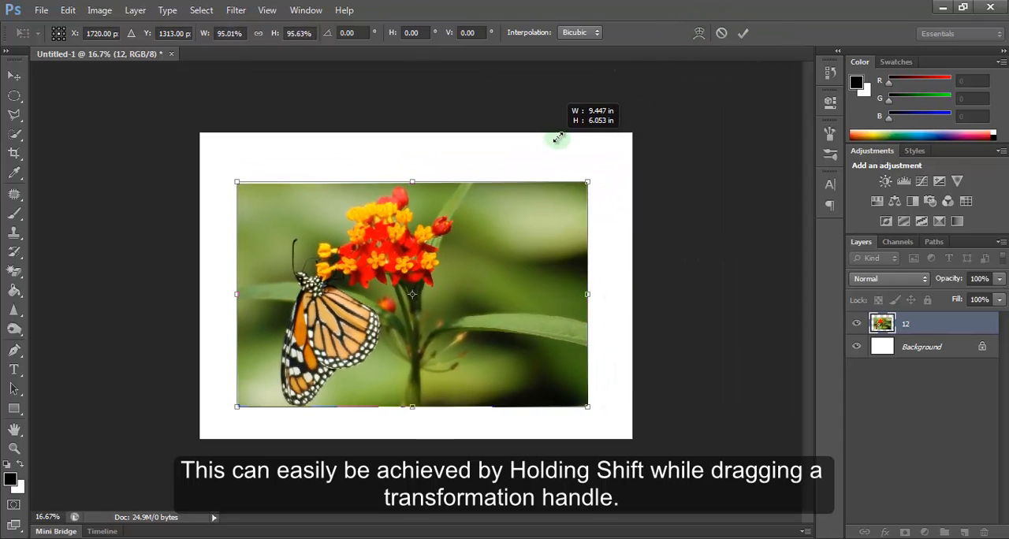
pyautogui.moveTo(586, 183); pyautogui.dragTo(555, 202)
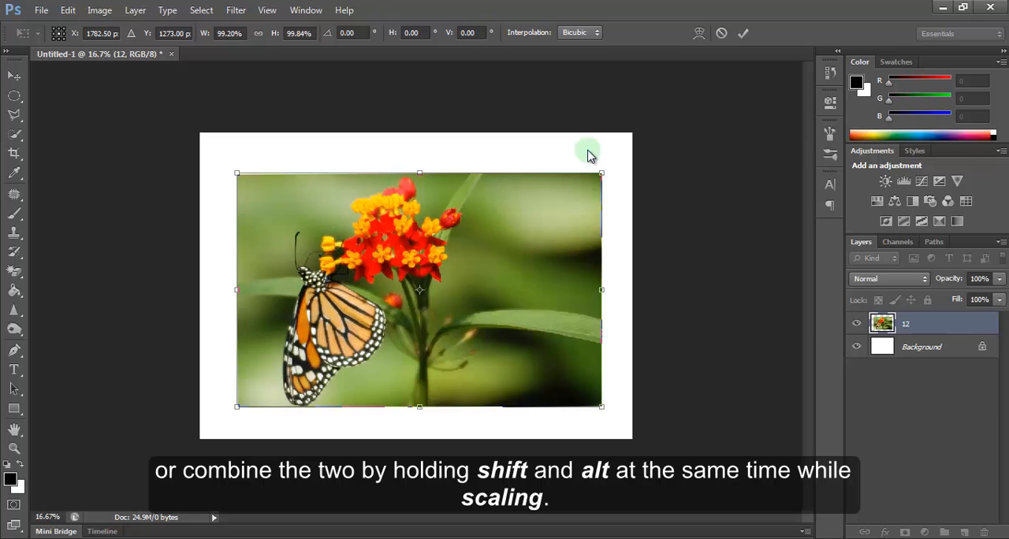
pyautogui.moveTo(599, 172)
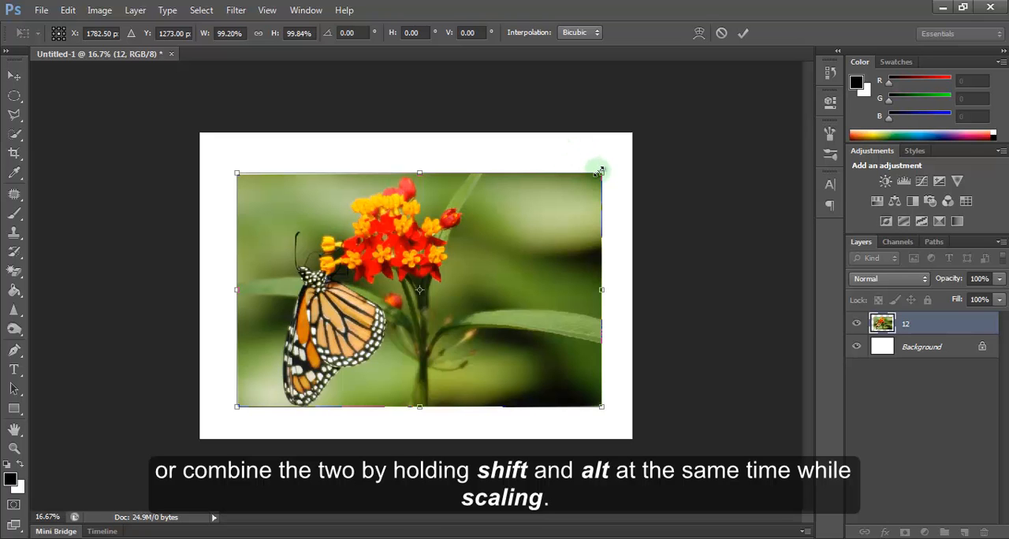
# Resize the photo symmetrically around its centre, ending near its original size
pyautogui.moveTo(601, 172); pyautogui.dragTo(574, 164)
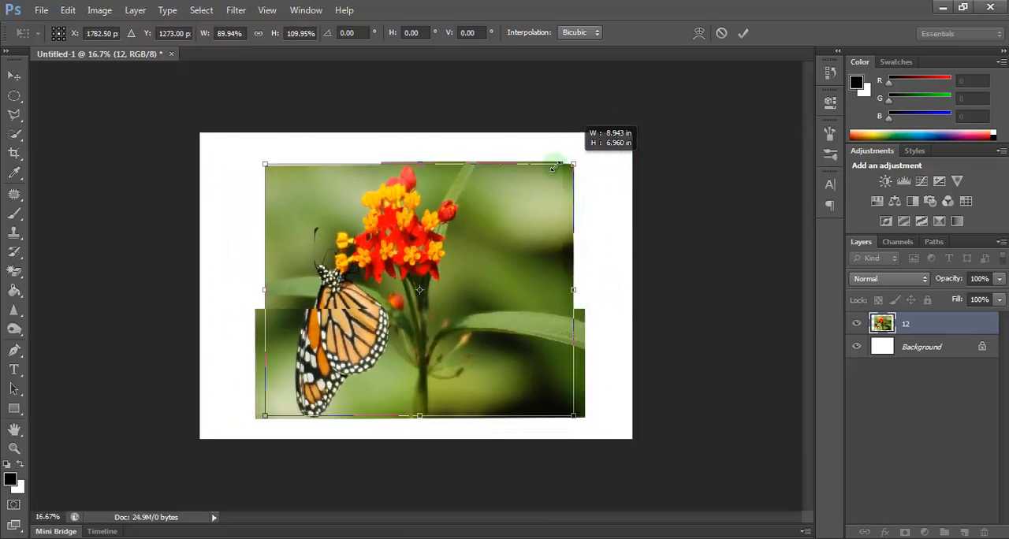
pyautogui.moveTo(574, 166); pyautogui.dragTo(580, 166)
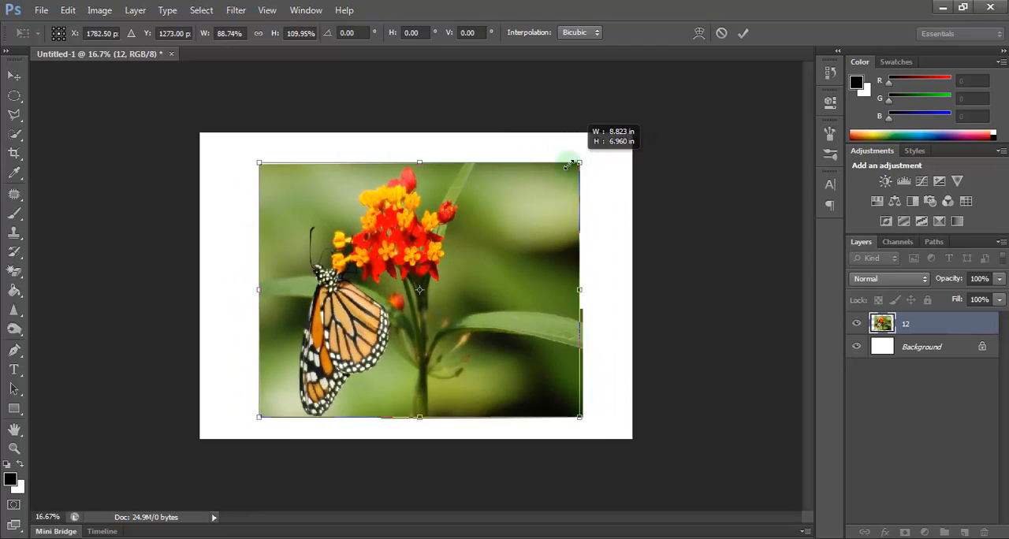
pyautogui.moveTo(566, 166); pyautogui.dragTo(596, 167)
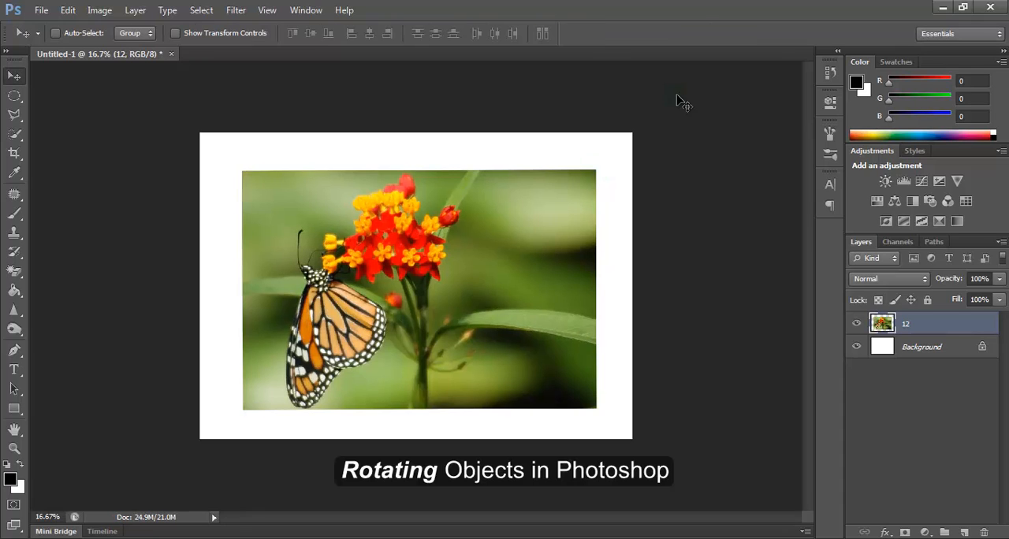
pyautogui.moveTo(309, 307)
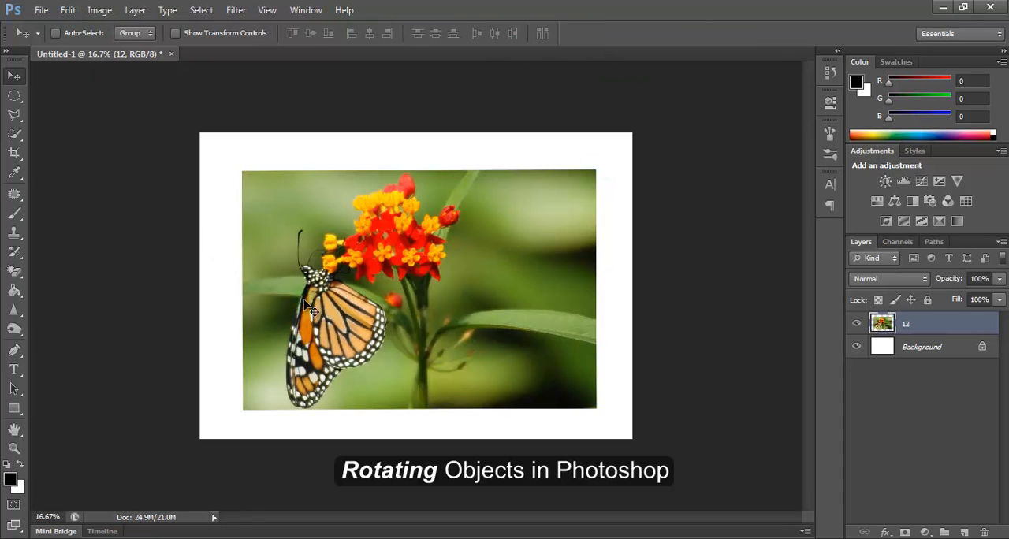
# Open the Edit menu to reach Transform > Rotate for the butterfly layer
pyautogui.click(66, 10)
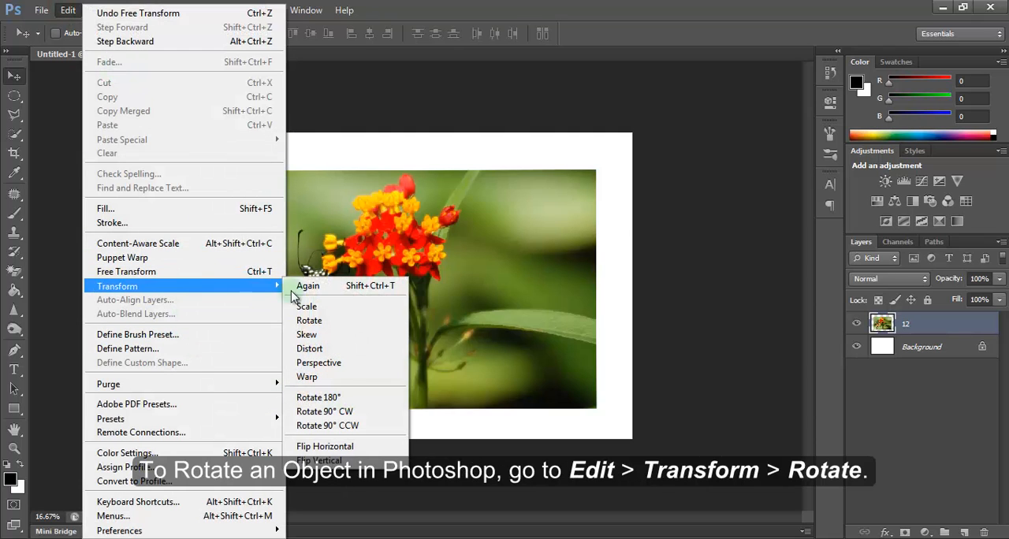
pyautogui.moveTo(309, 320)
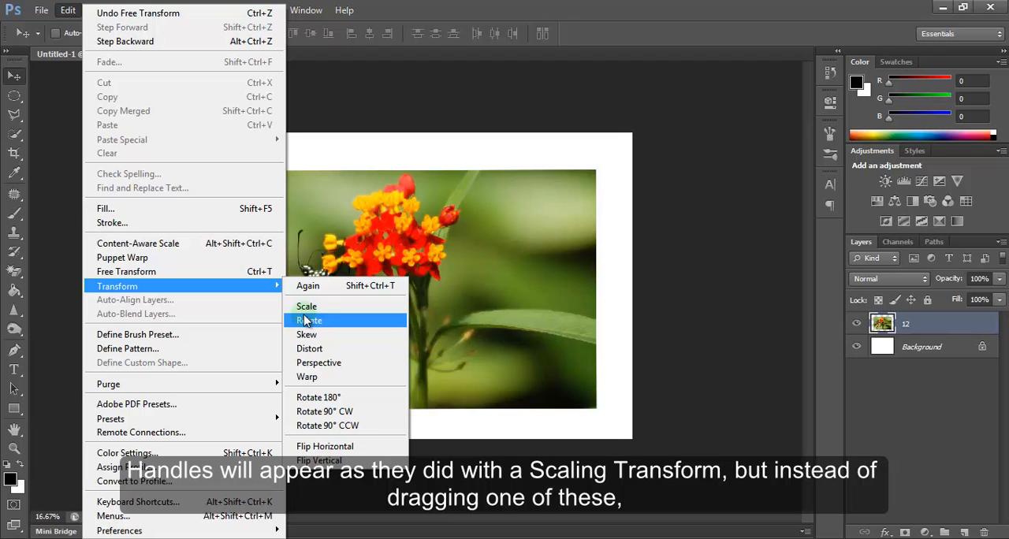
# Rotate the photo about 14° clockwise, 23° counterclockwise, and back to level
pyautogui.click(309, 320)
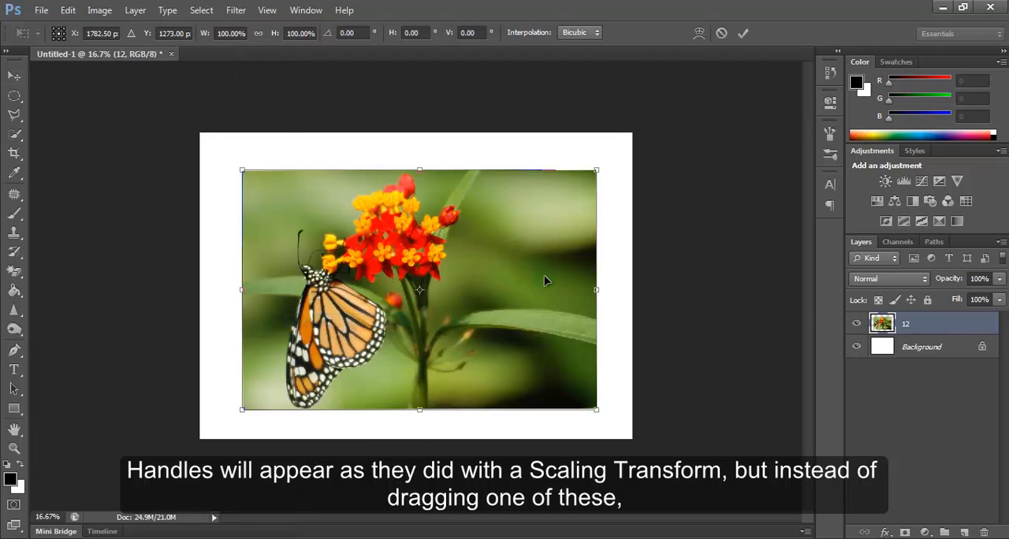
pyautogui.moveTo(539, 309)
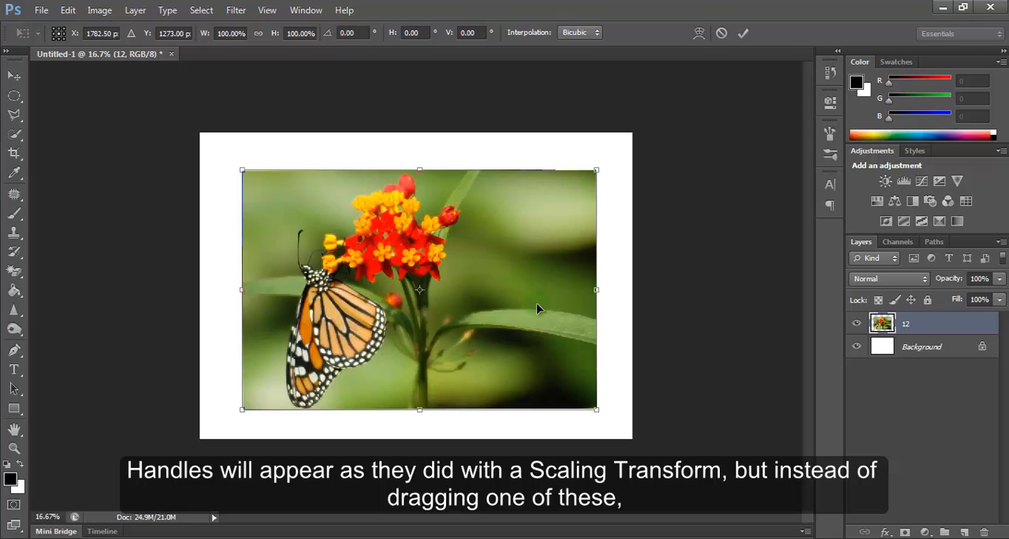
pyautogui.moveTo(607, 166)
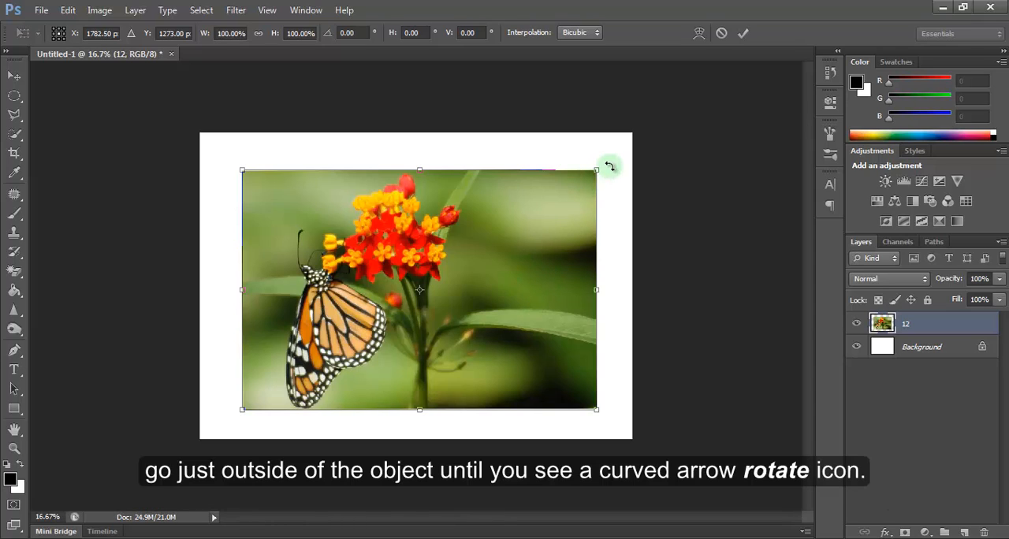
pyautogui.moveTo(618, 152)
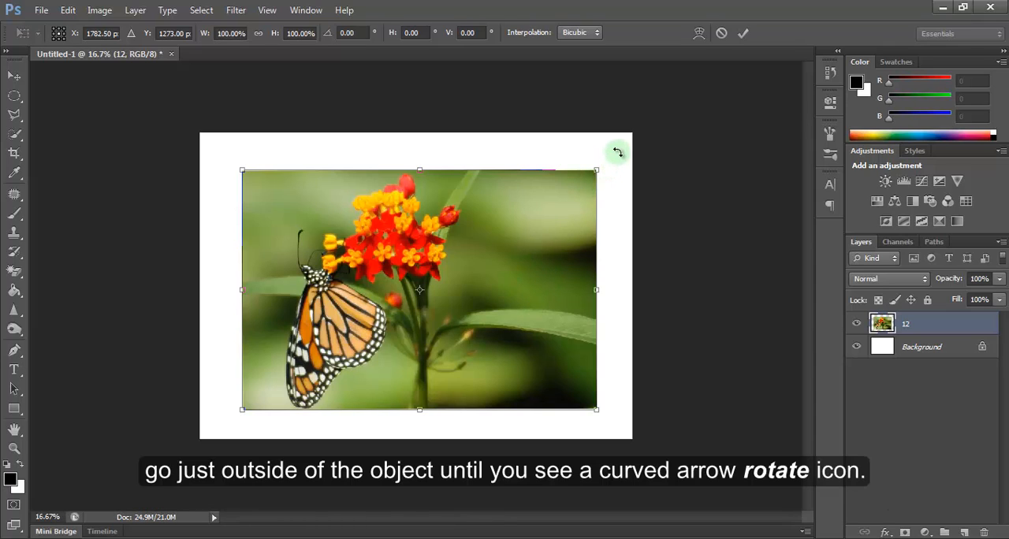
pyautogui.moveTo(605, 165)
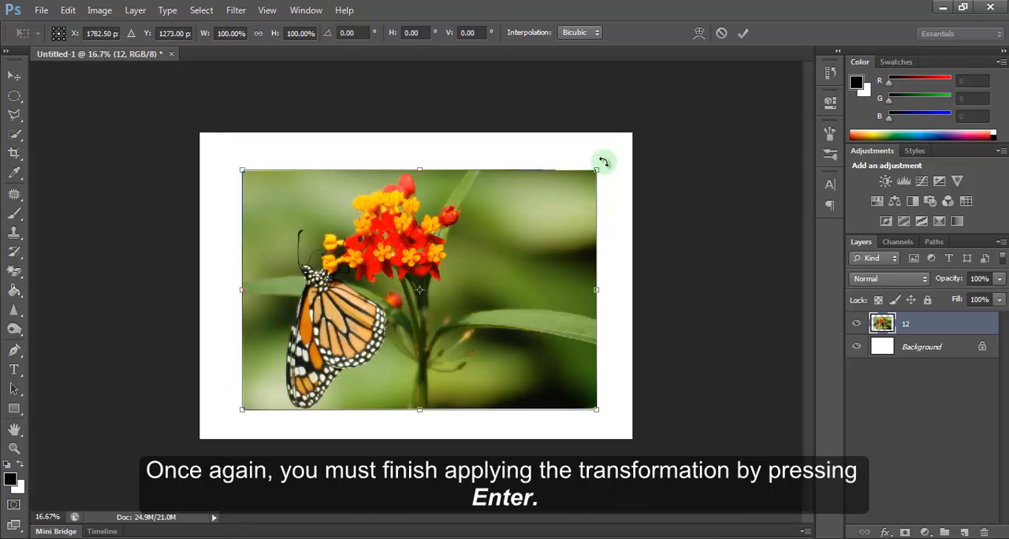
pyautogui.moveTo(603, 163); pyautogui.dragTo(607, 233)
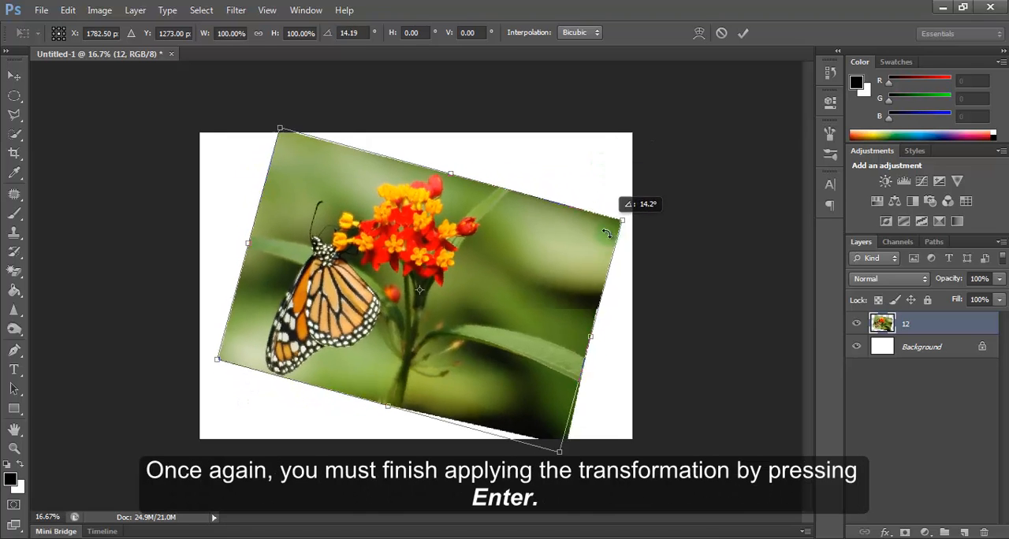
pyautogui.moveTo(623, 221); pyautogui.dragTo(503, 91)
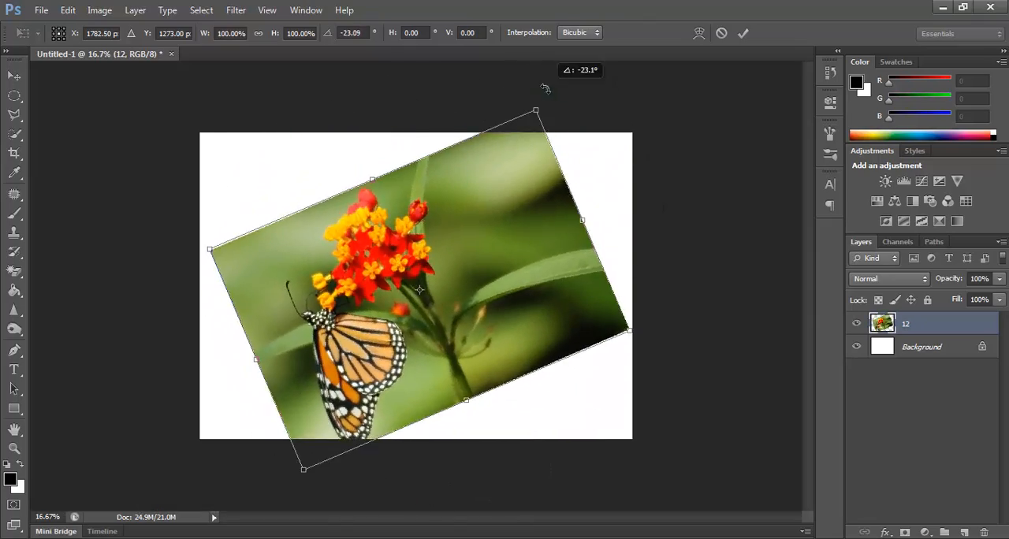
pyautogui.moveTo(536, 111); pyautogui.dragTo(624, 140)
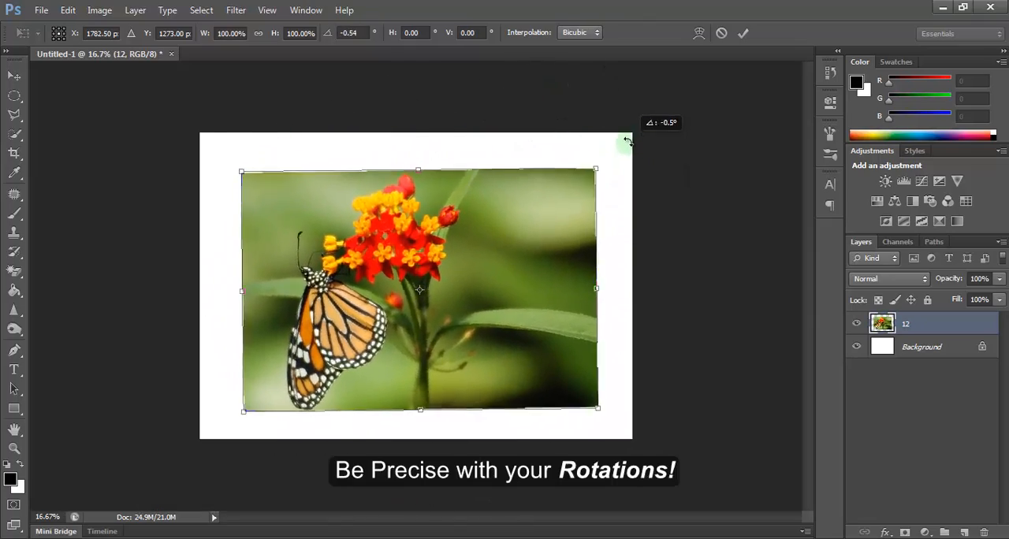
pyautogui.moveTo(628, 140); pyautogui.dragTo(628, 145)
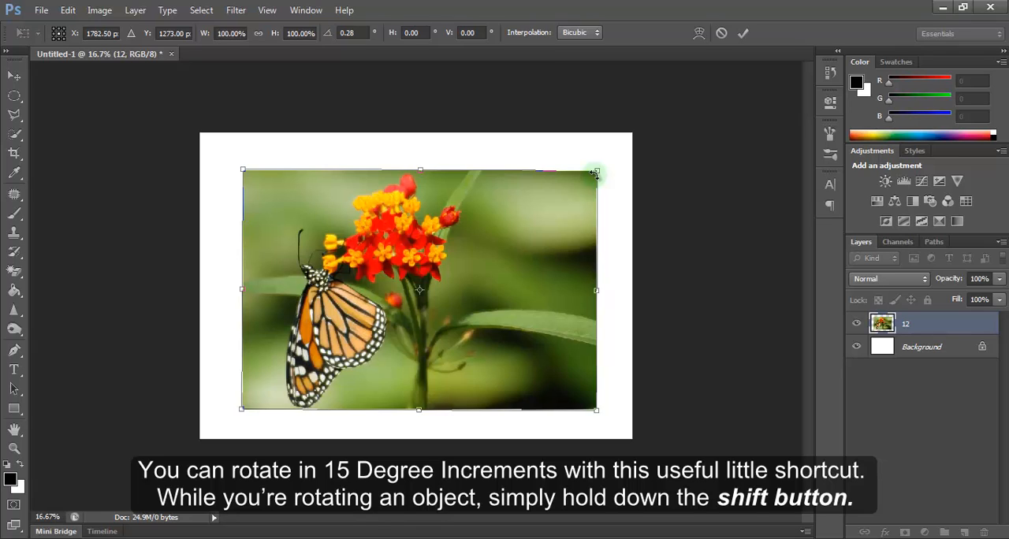
pyautogui.moveTo(596, 172); pyautogui.dragTo(623, 221)
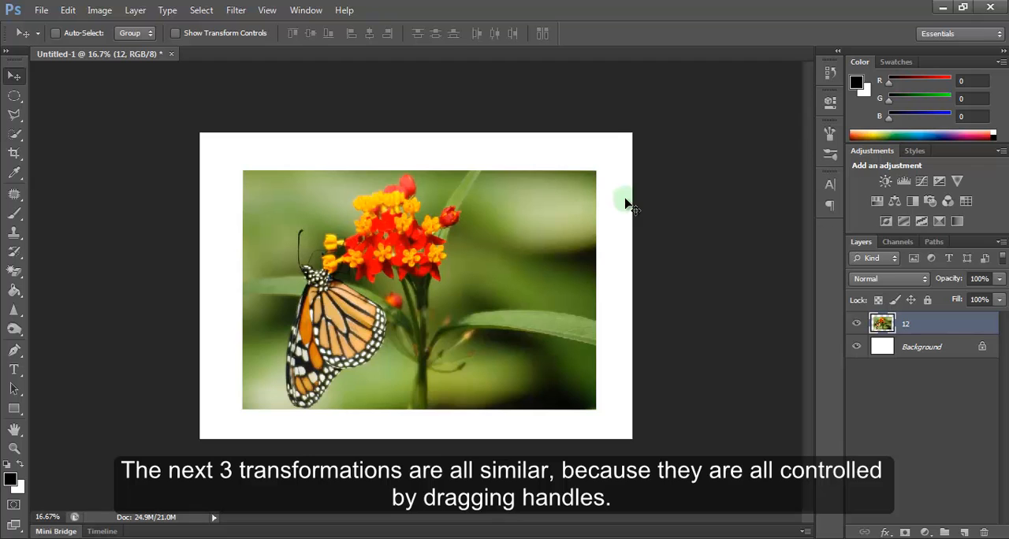
# Choose Skew from the Edit > Transform submenu for the butterfly photo
pyautogui.click(68, 9)
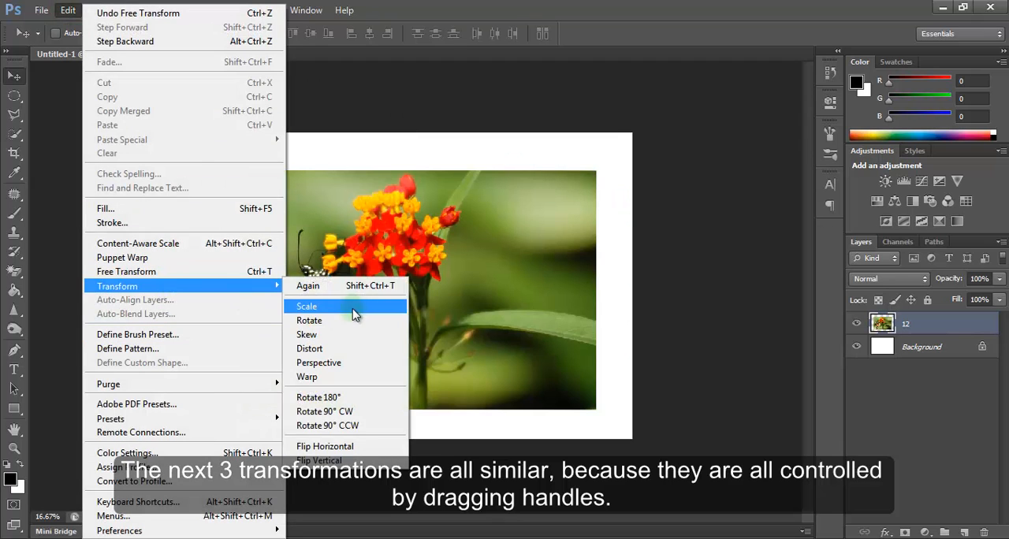
pyautogui.moveTo(309, 349)
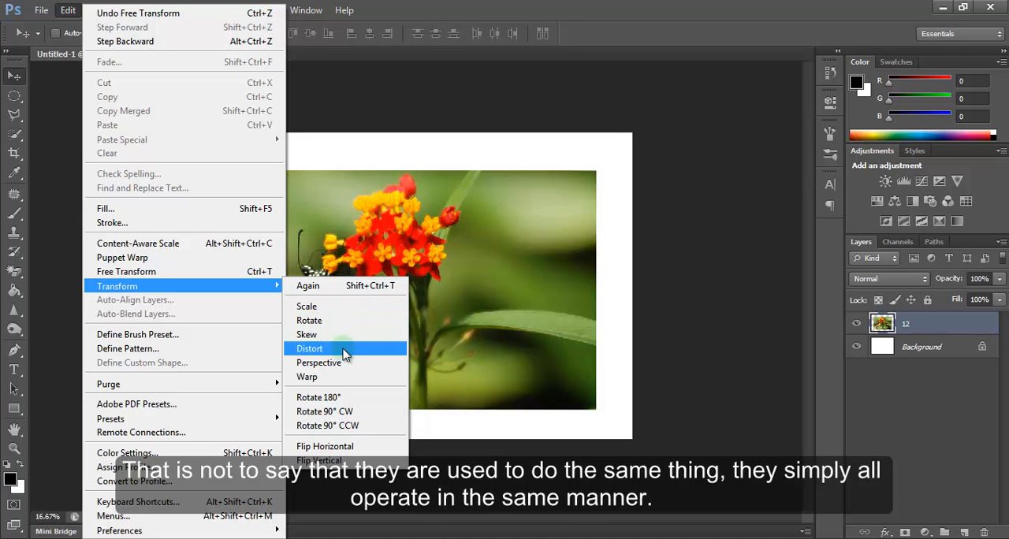
pyautogui.moveTo(313, 353)
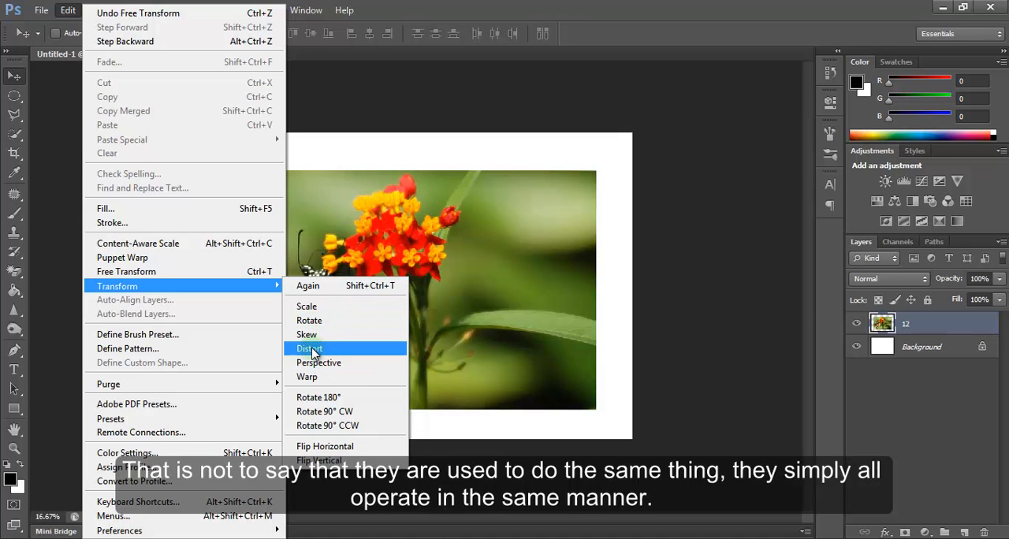
pyautogui.moveTo(305, 334)
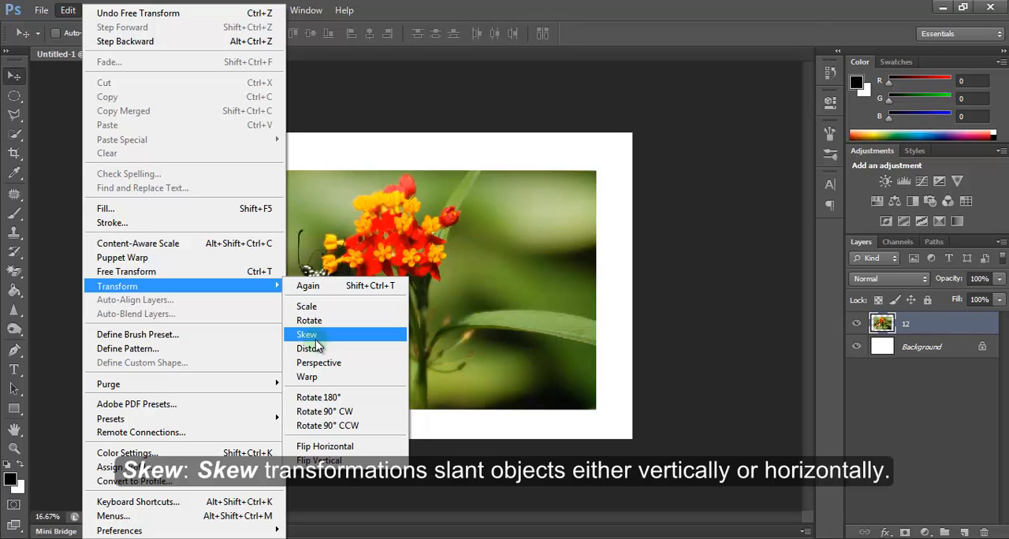
pyautogui.click(306, 334)
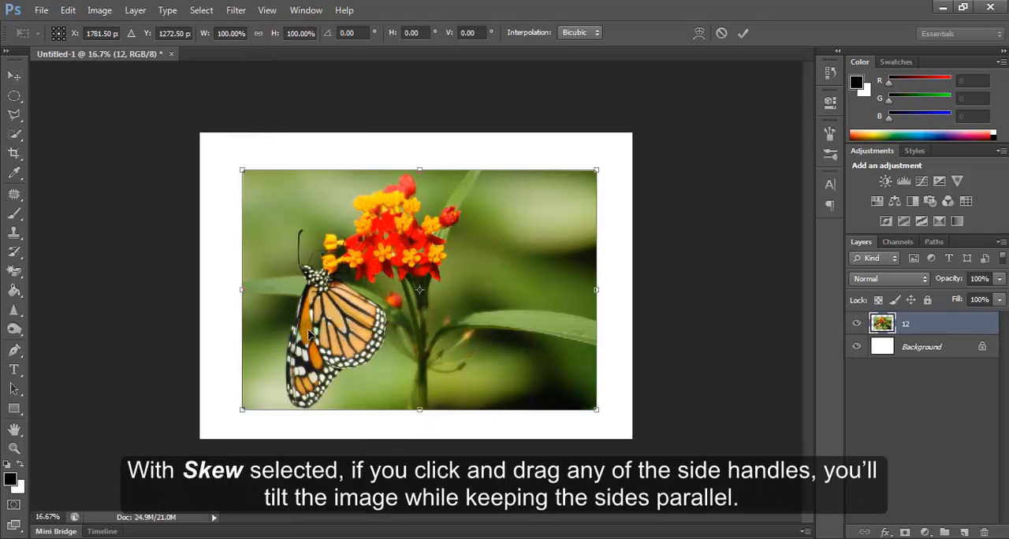
pyautogui.moveTo(577, 146)
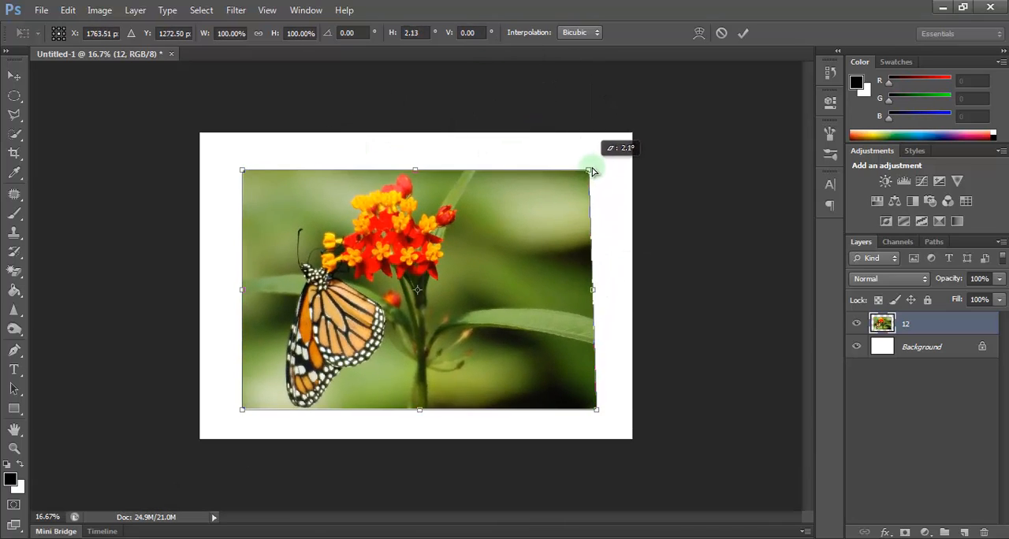
# Tilt the photo's top edge slightly with the Skew bounding box while the sides stay parallel
pyautogui.moveTo(591, 172); pyautogui.dragTo(597, 170)
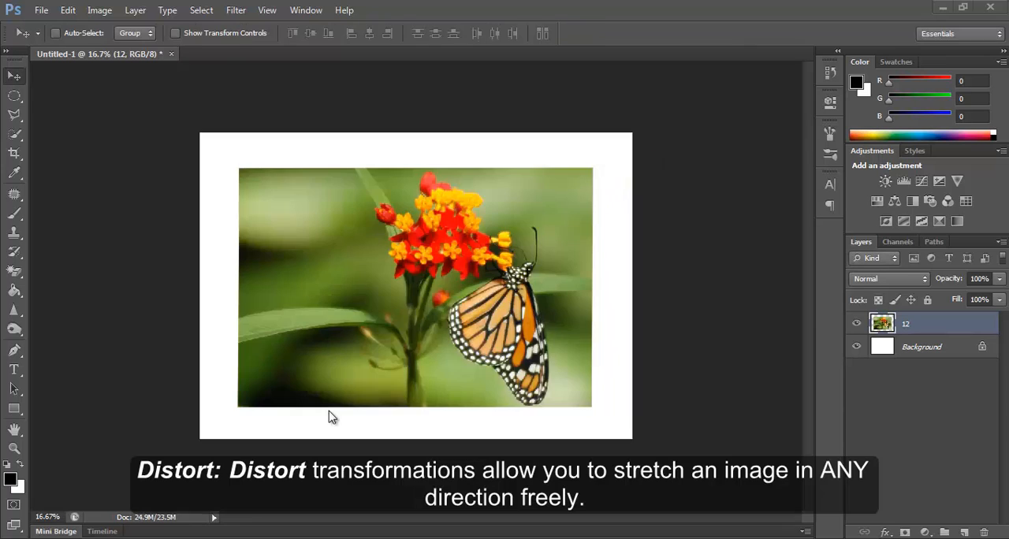
pyautogui.moveTo(108, 38)
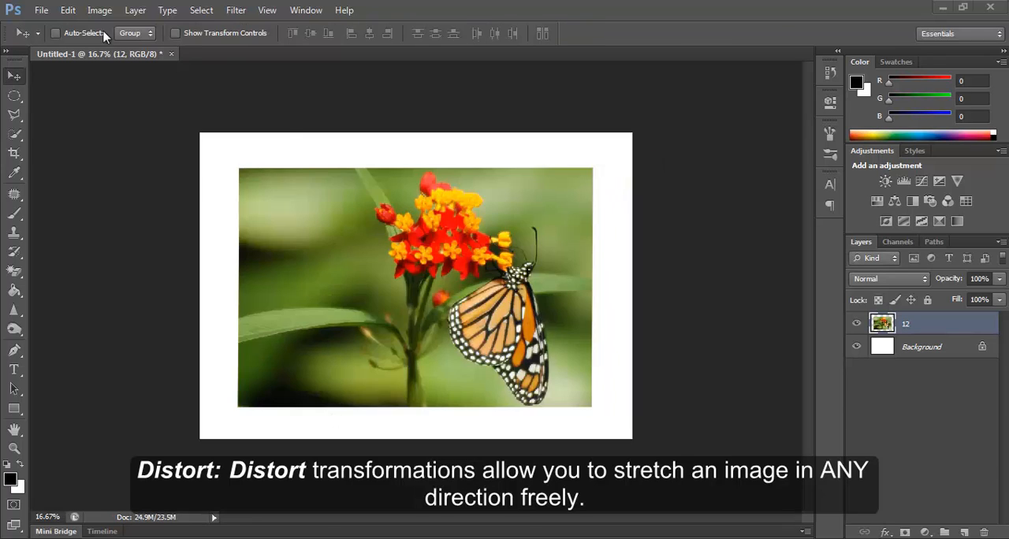
# Bring up the Edit menu to reach Transform > Distort for the mirrored photo
pyautogui.click(68, 9)
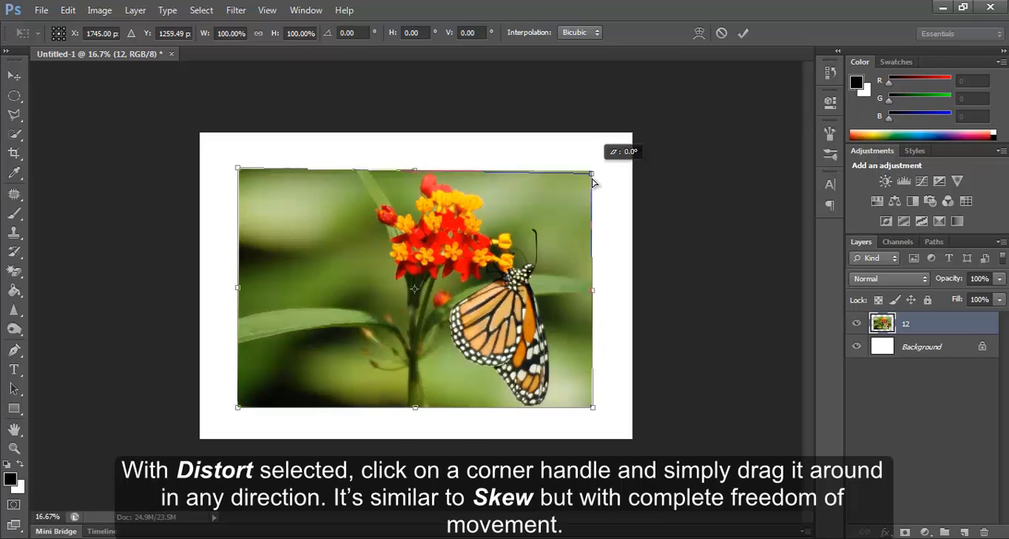
# Drag the photo's top-right corner outward and inward with Distort, then return it near its original spot
pyautogui.moveTo(591, 173); pyautogui.dragTo(614, 162)
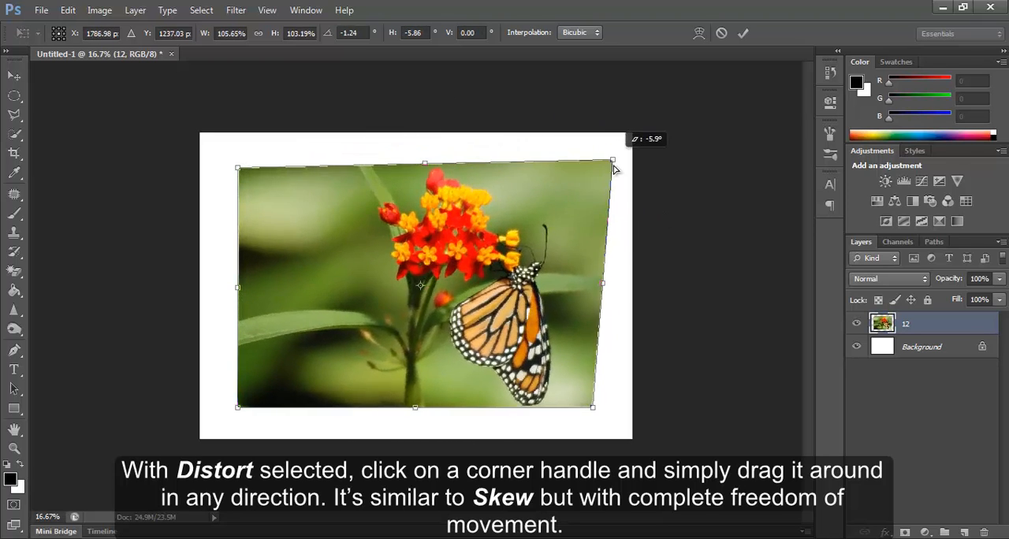
pyautogui.moveTo(612, 162); pyautogui.dragTo(533, 219)
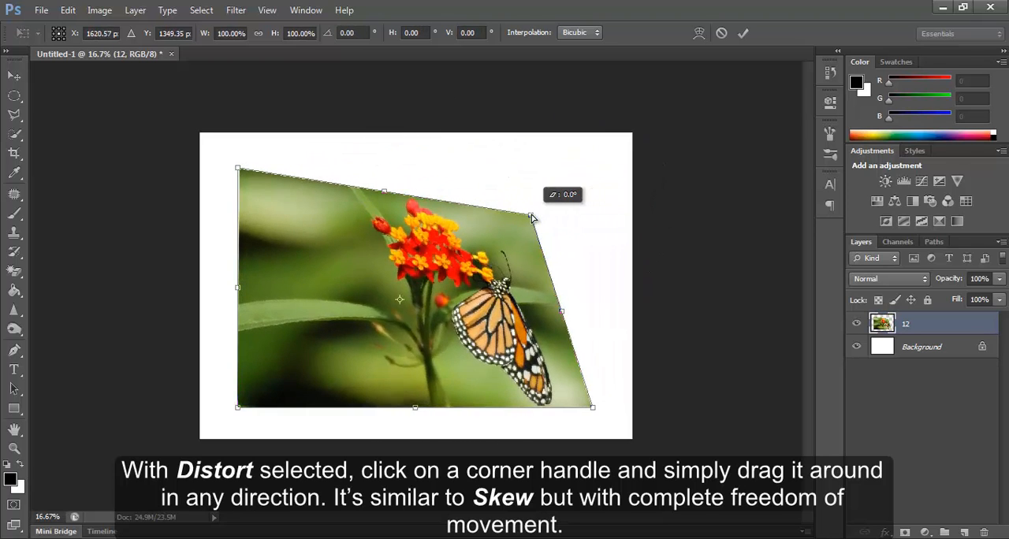
pyautogui.moveTo(533, 218); pyautogui.dragTo(550, 170)
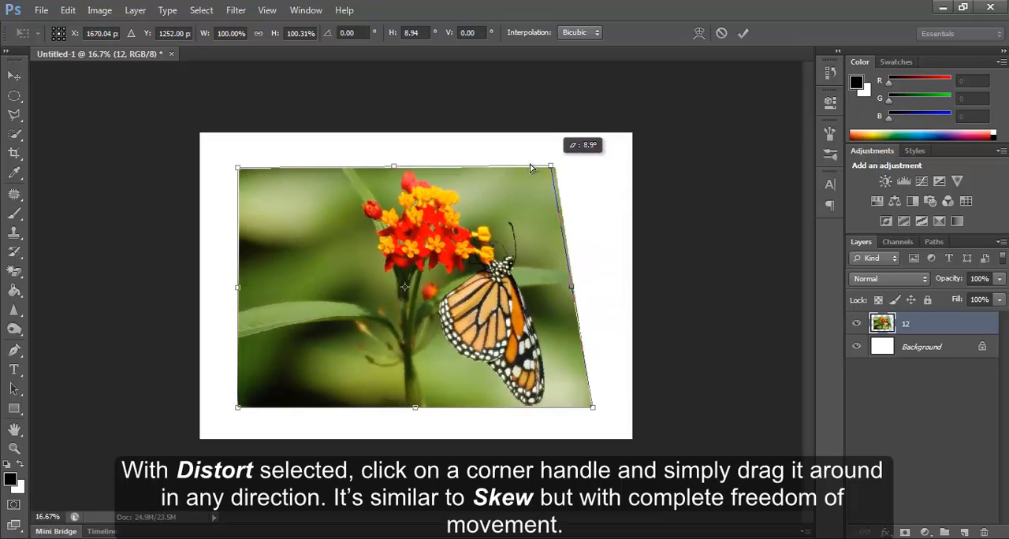
pyautogui.moveTo(549, 169); pyautogui.dragTo(576, 170)
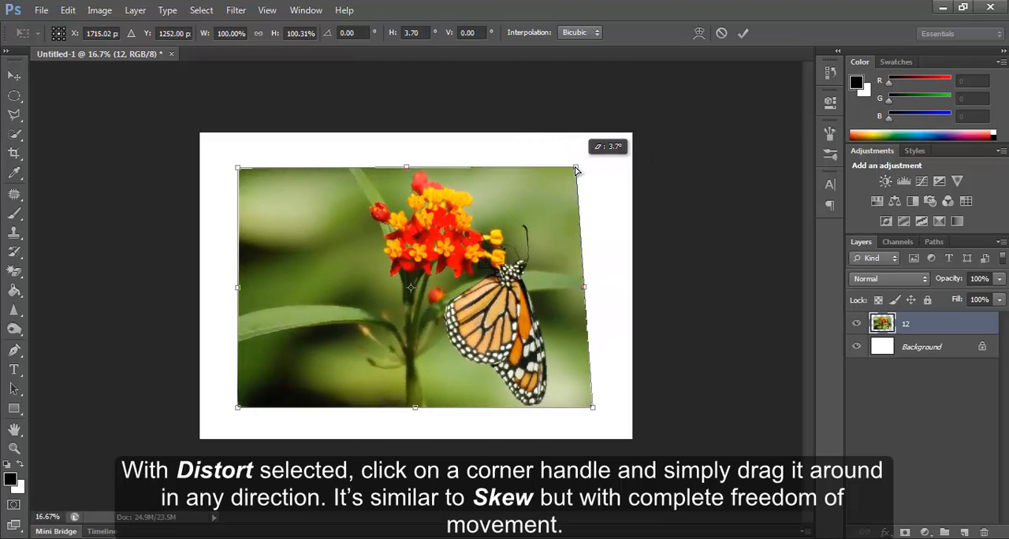
pyautogui.moveTo(576, 169); pyautogui.dragTo(575, 407)
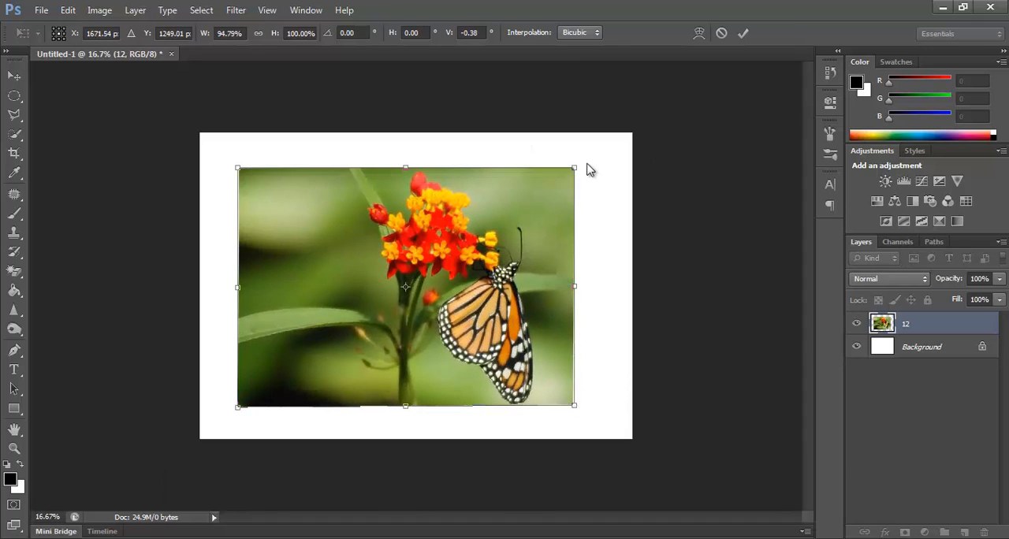
# Alt-drag corners so opposite corners move together, then straighten the photo back to a rectangle
pyautogui.moveTo(574, 169); pyautogui.dragTo(596, 183)
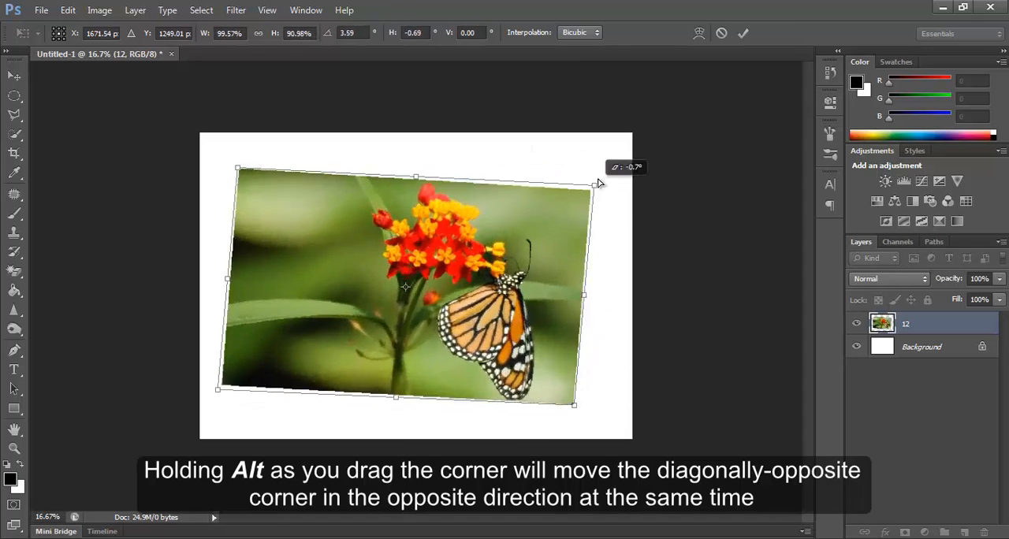
pyautogui.moveTo(596, 186); pyautogui.dragTo(552, 214)
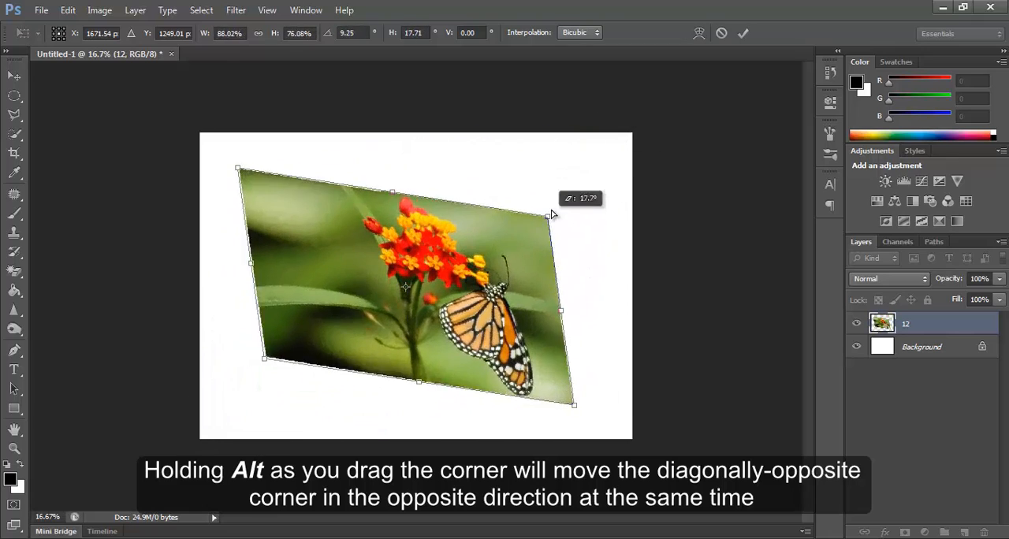
pyautogui.moveTo(552, 214); pyautogui.dragTo(580, 172)
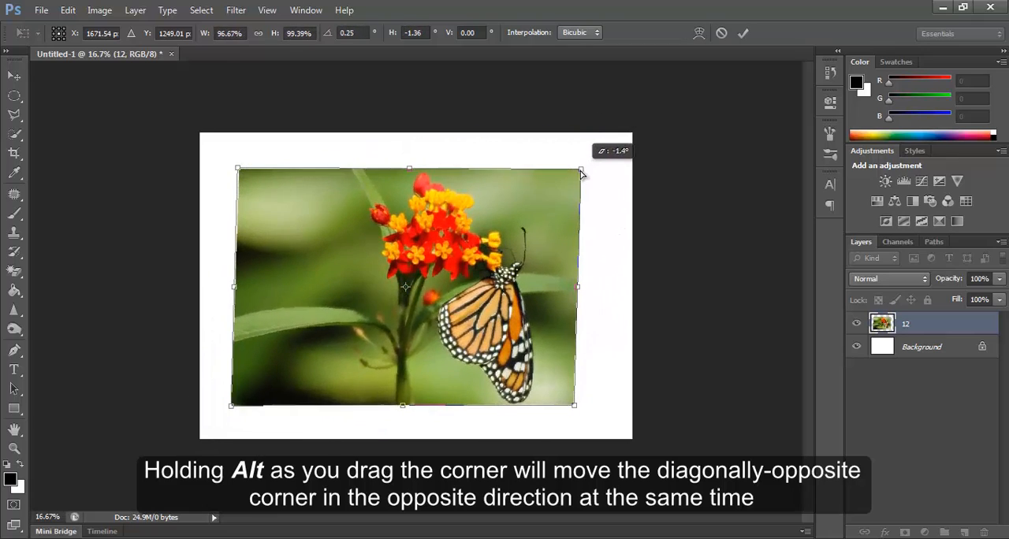
pyautogui.moveTo(580, 170); pyautogui.dragTo(571, 170)
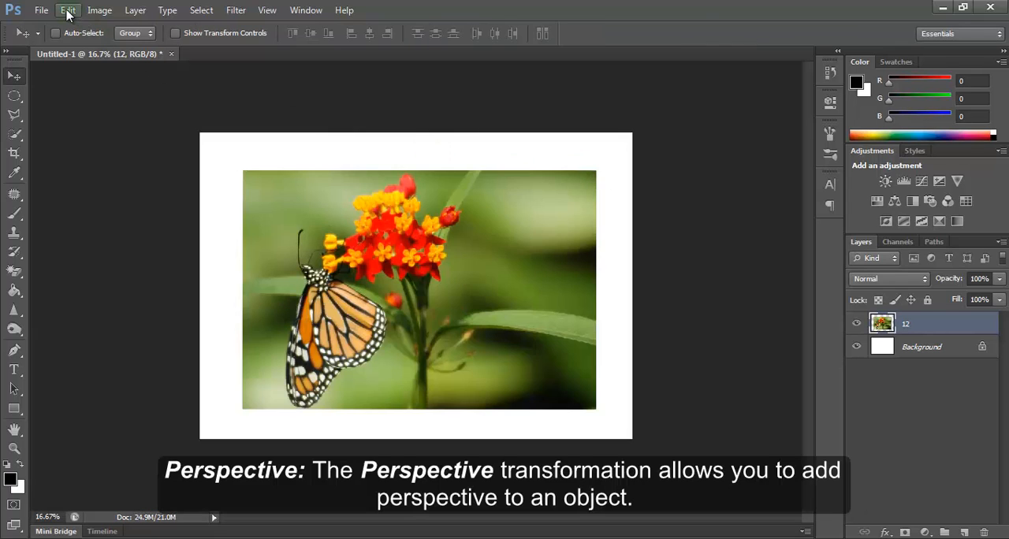
pyautogui.click(67, 10)
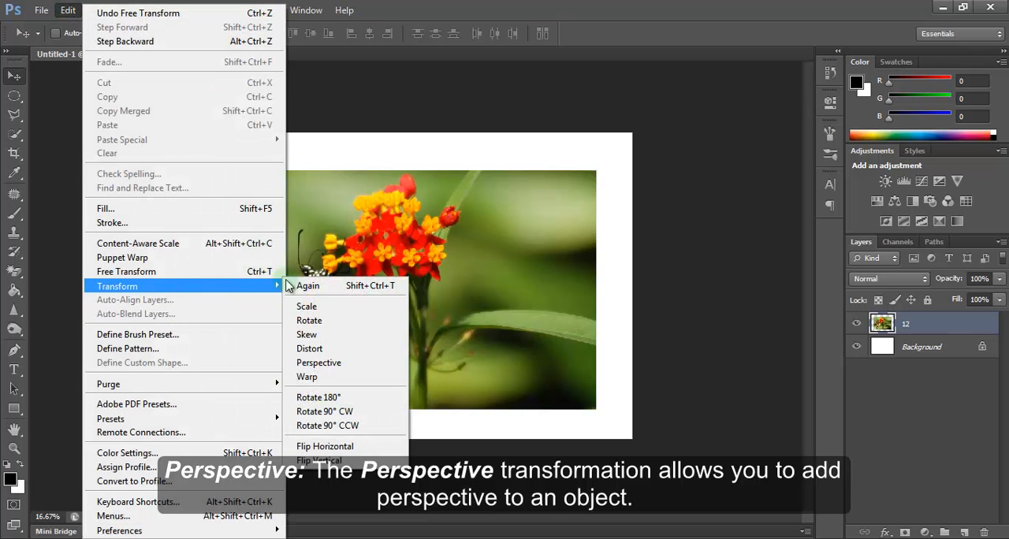
pyautogui.moveTo(319, 363)
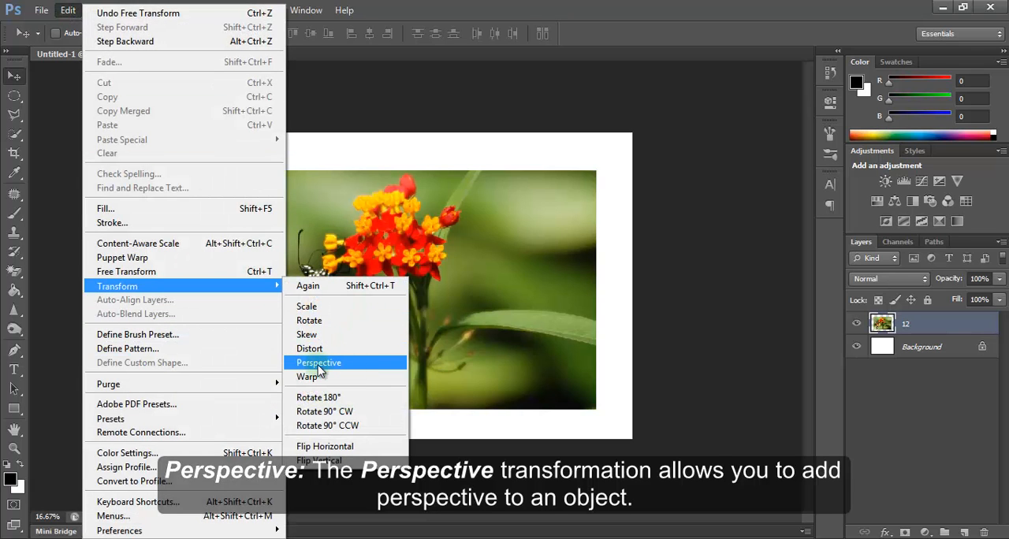
pyautogui.click(319, 363)
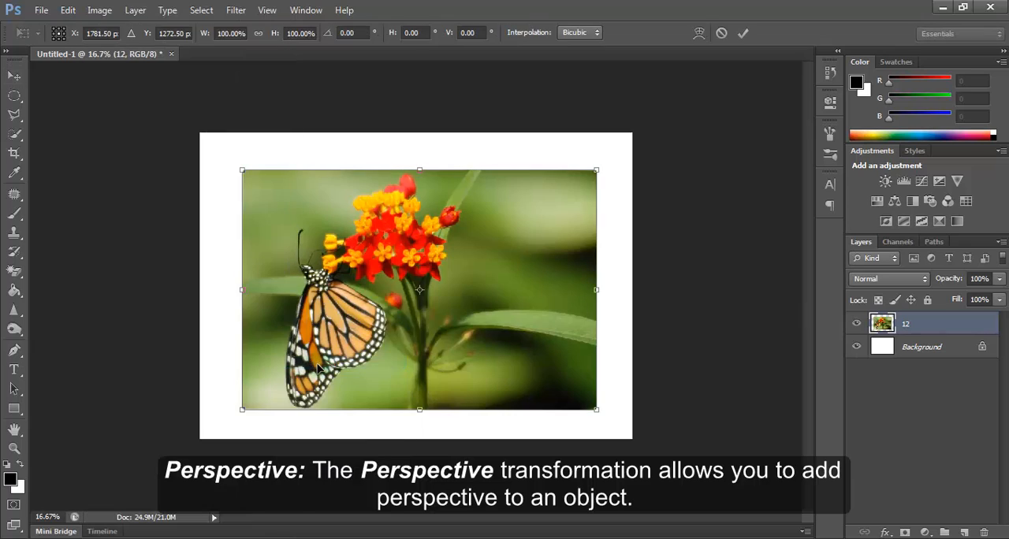
pyautogui.moveTo(481, 158)
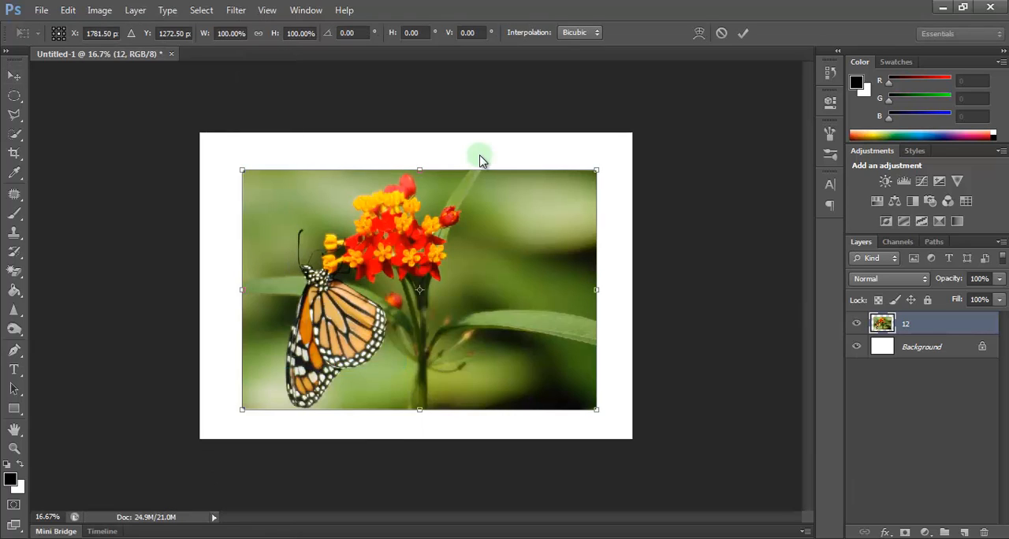
pyautogui.moveTo(596, 164)
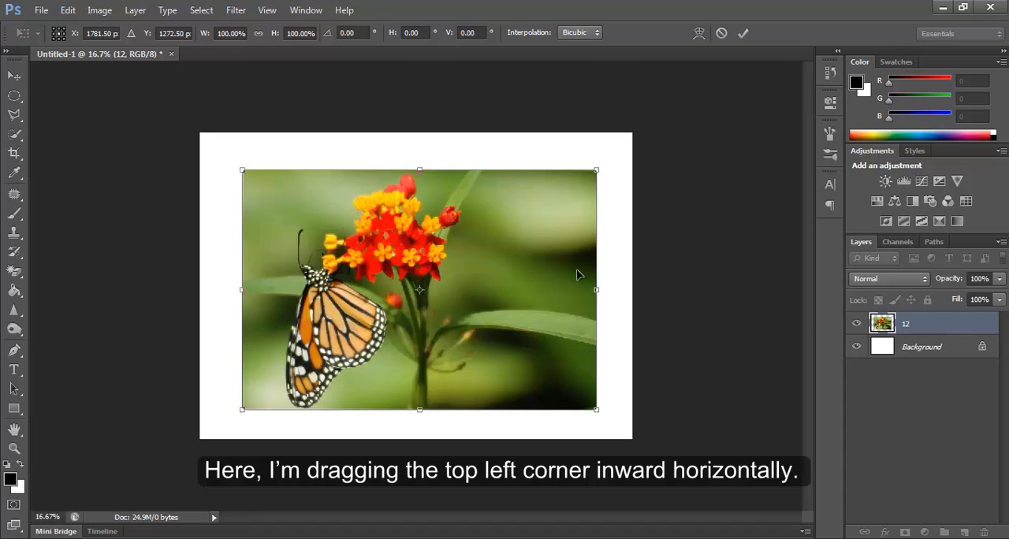
pyautogui.moveTo(242, 172); pyautogui.dragTo(252, 172)
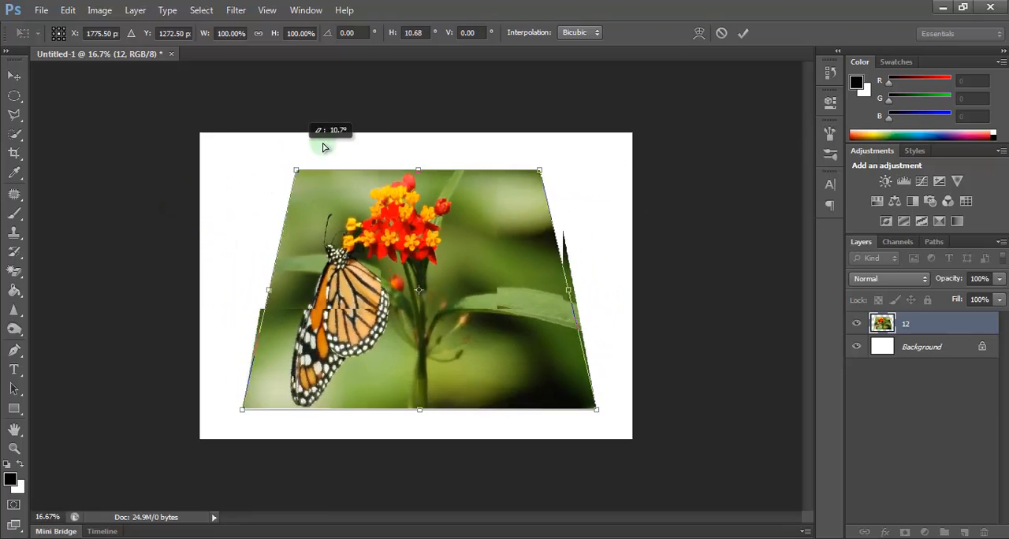
pyautogui.moveTo(321, 148); pyautogui.dragTo(375, 141)
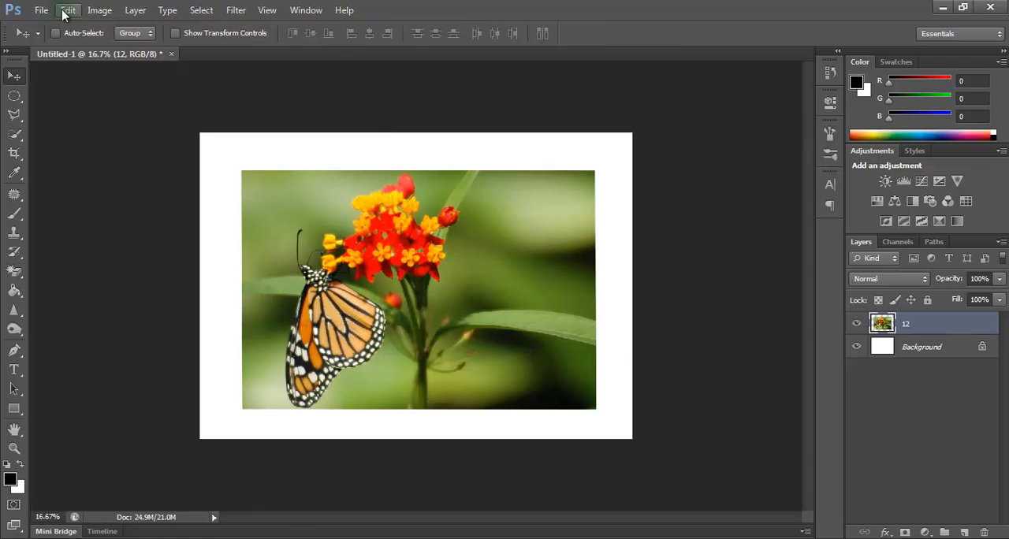
# Choose Edit > Transform > Warp so the warp mesh covers the butterfly photo
pyautogui.click(68, 10)
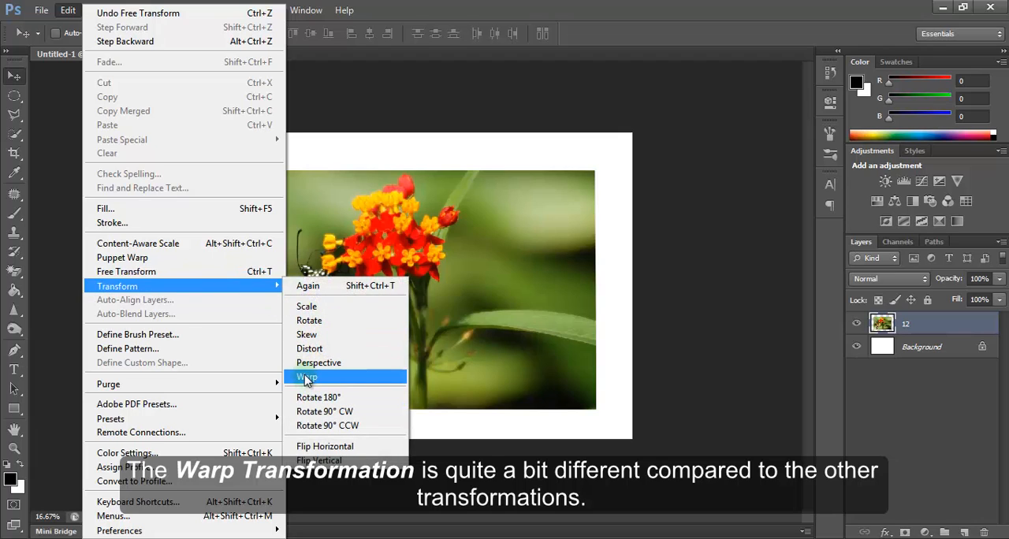
pyautogui.moveTo(334, 380)
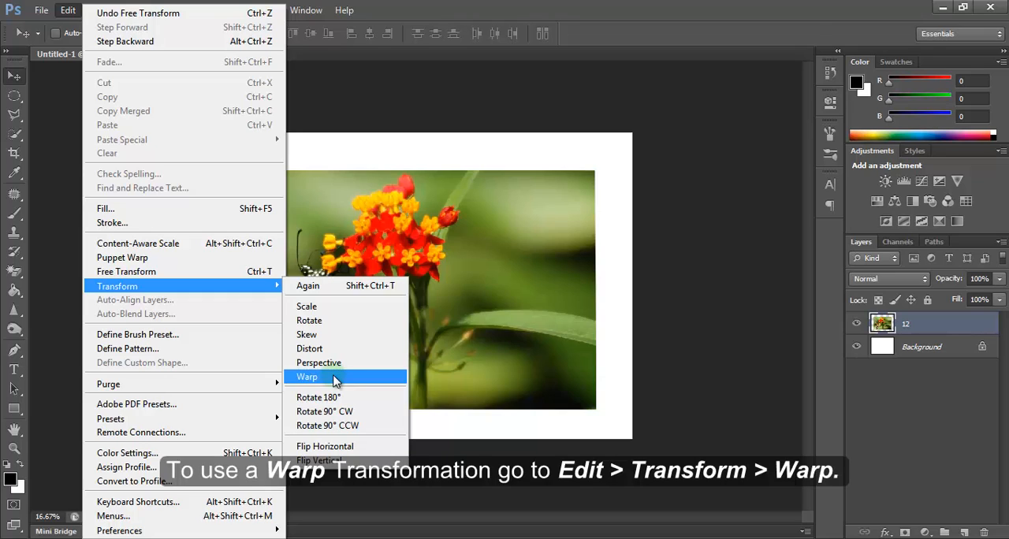
pyautogui.click(306, 377)
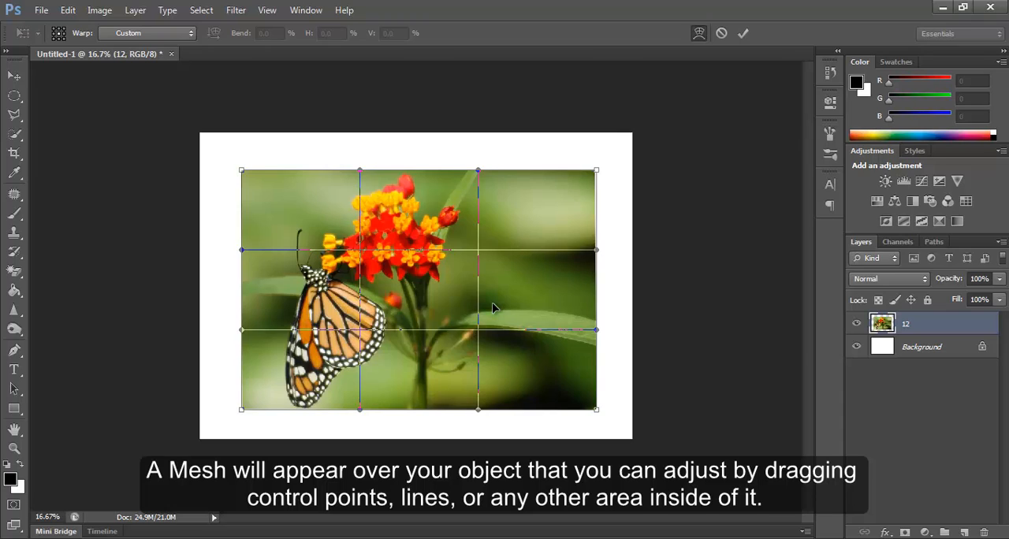
pyautogui.moveTo(369, 278)
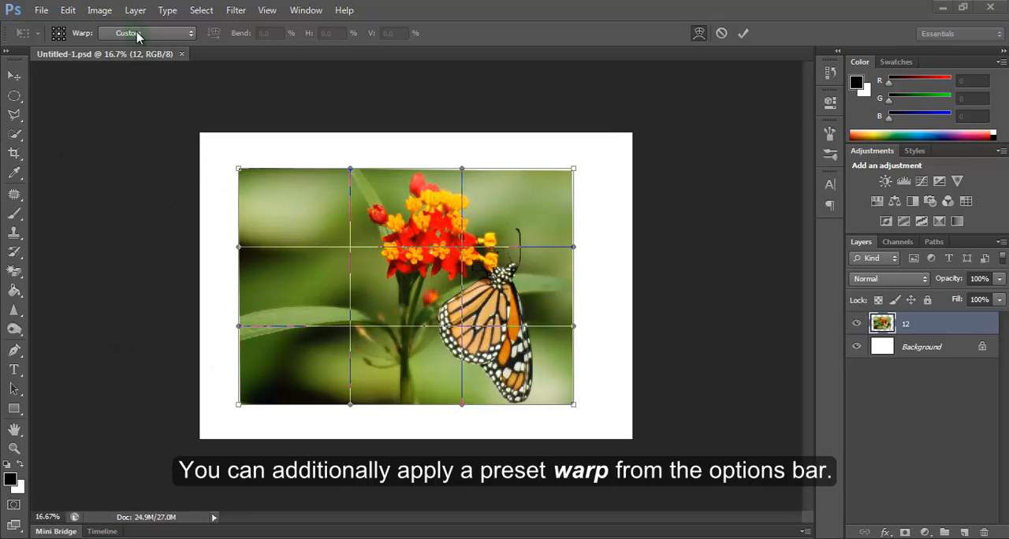
# Preview the Flag and then Rise warp presets on the butterfly photo
pyautogui.click(190, 33)
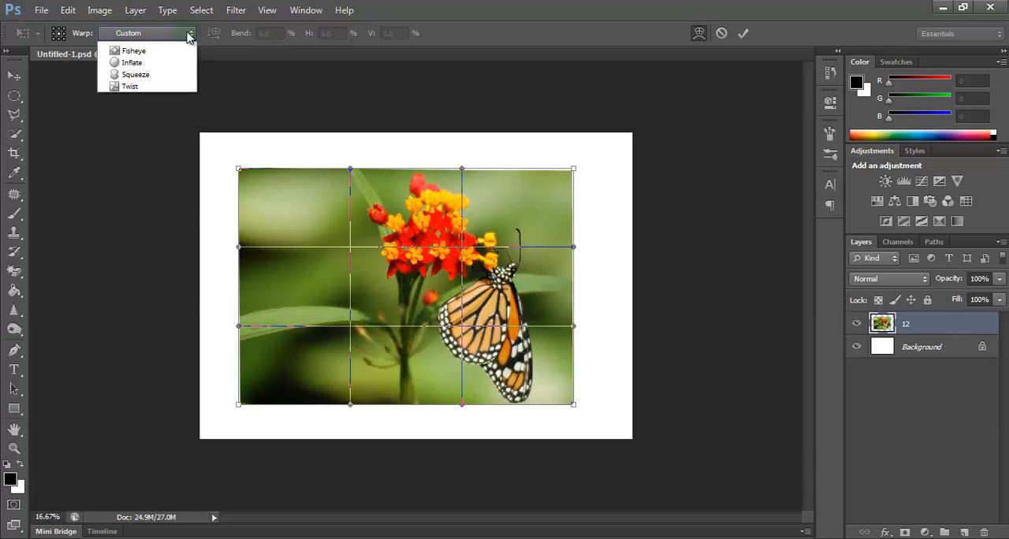
pyautogui.click(189, 33)
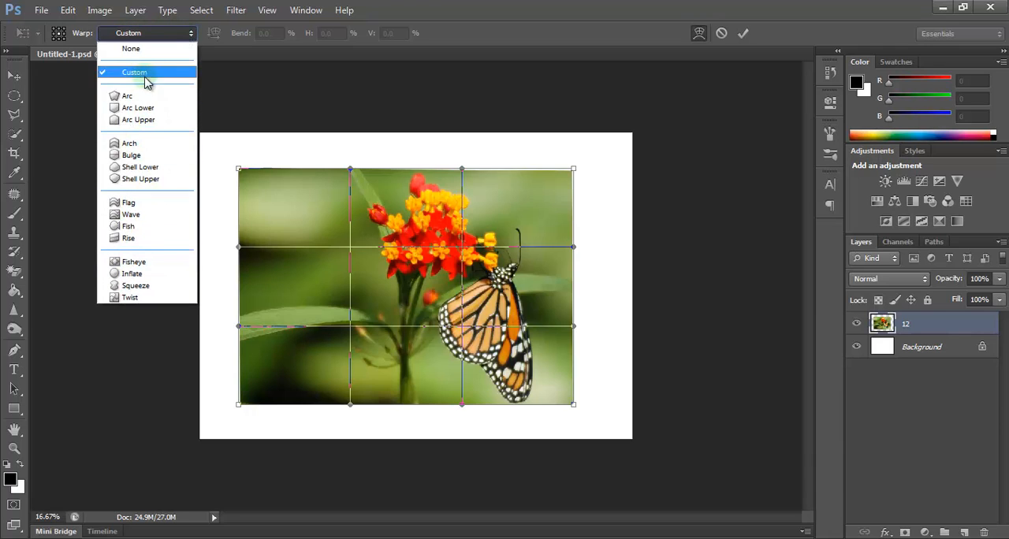
pyautogui.moveTo(142, 202)
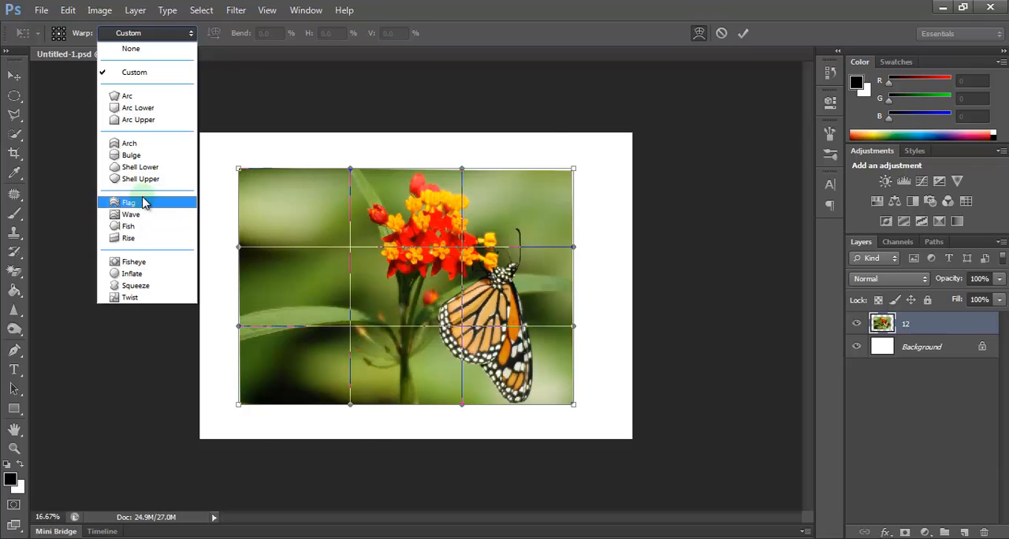
pyautogui.click(130, 202)
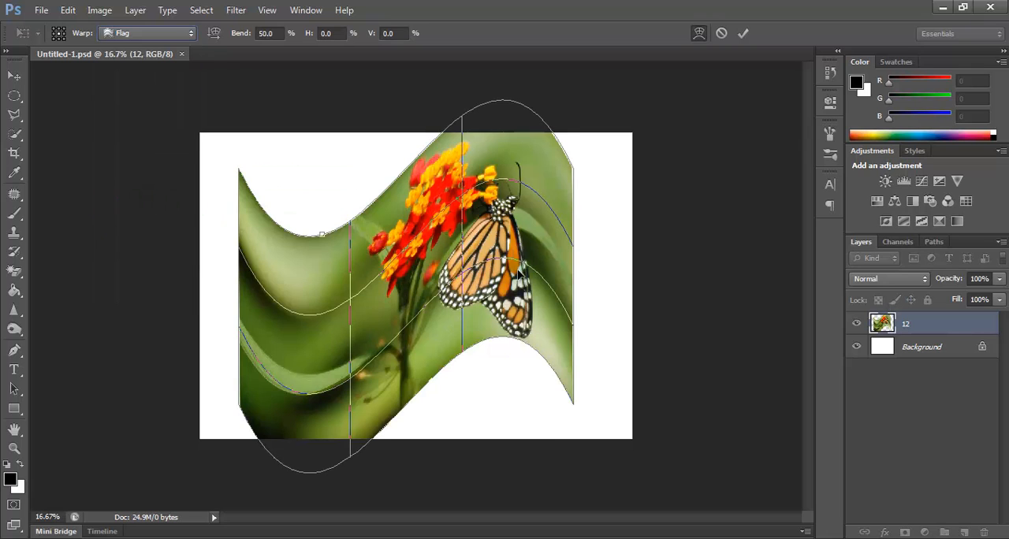
pyautogui.click(146, 33)
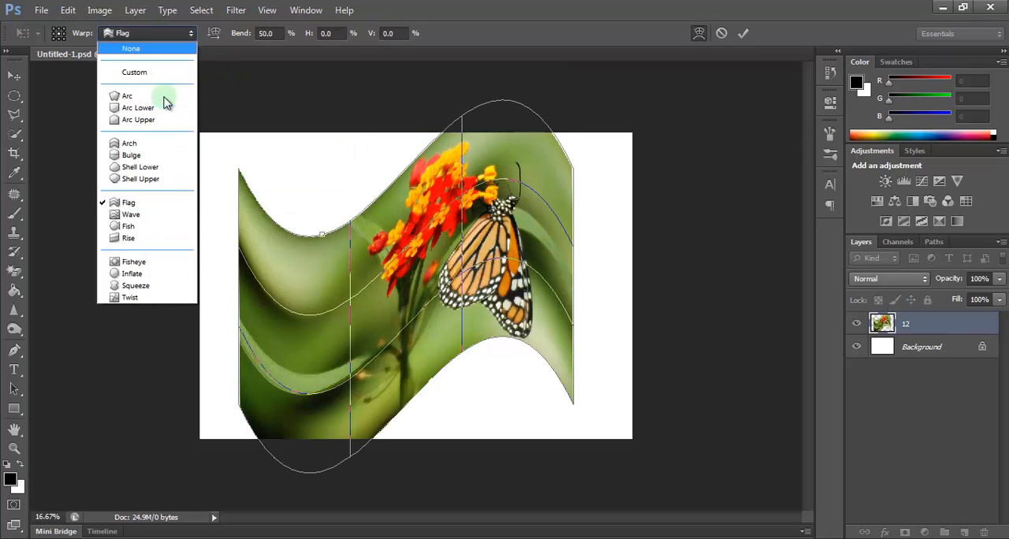
pyautogui.click(128, 238)
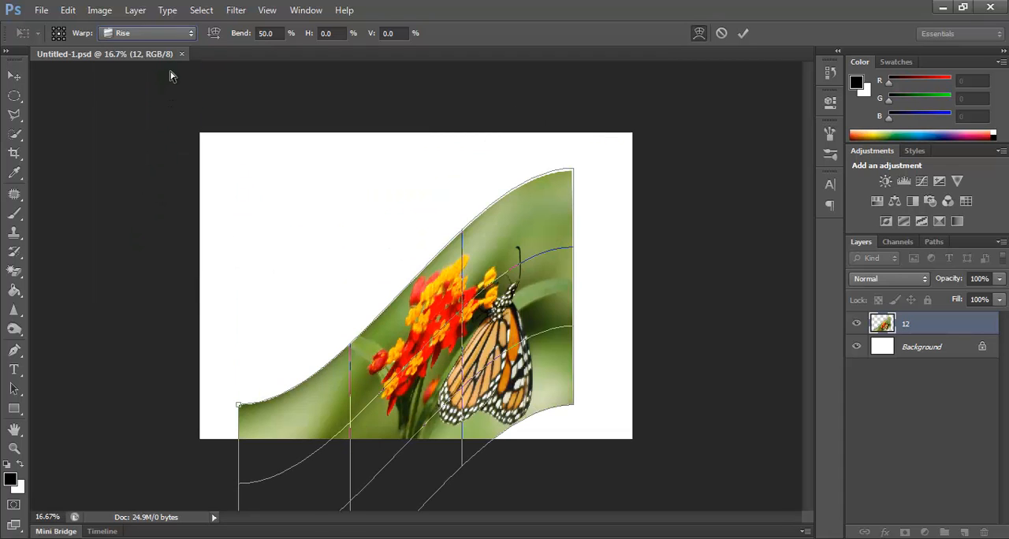
# Switch the warp to Arc Lower and finish on the Bulge preset
pyautogui.click(148, 33)
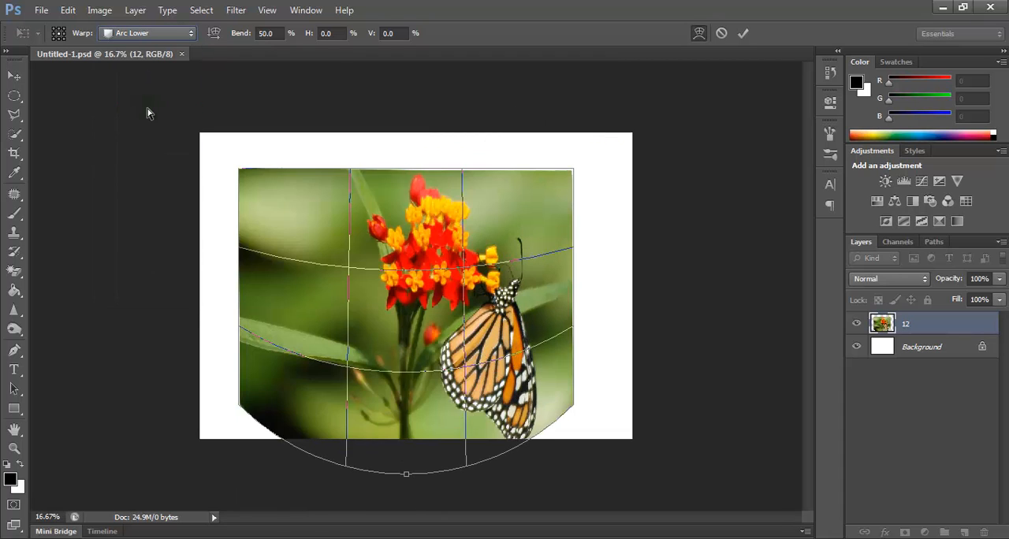
pyautogui.click(148, 33)
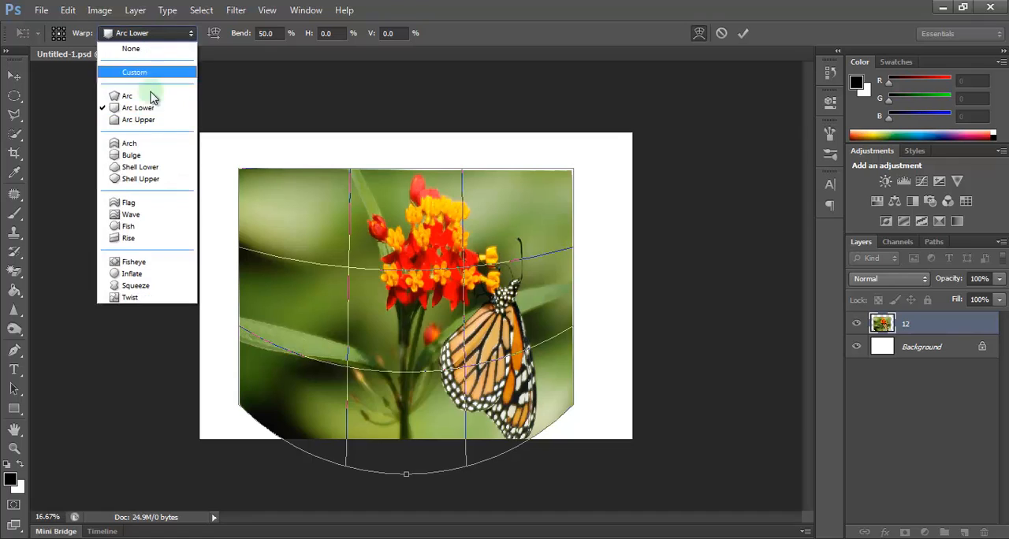
pyautogui.click(130, 155)
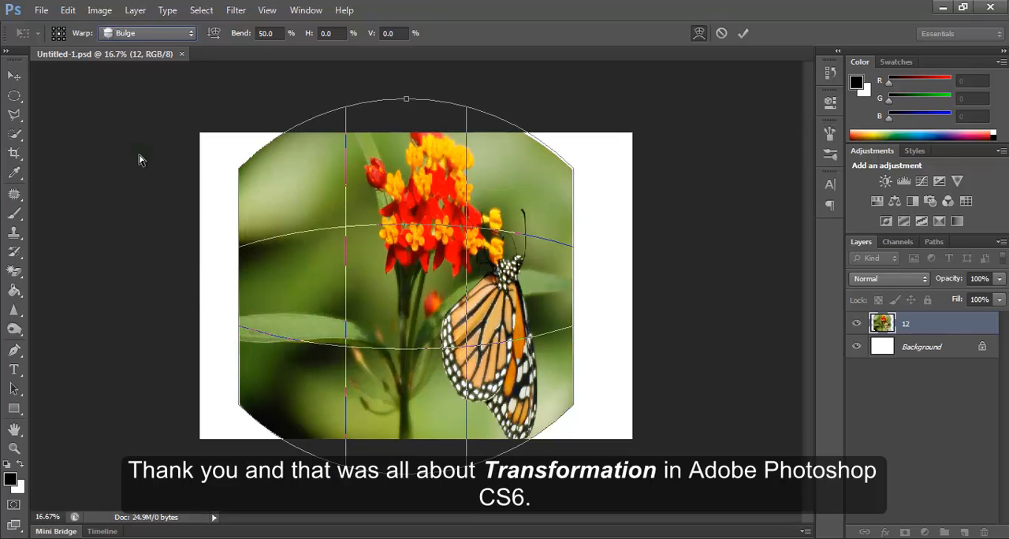